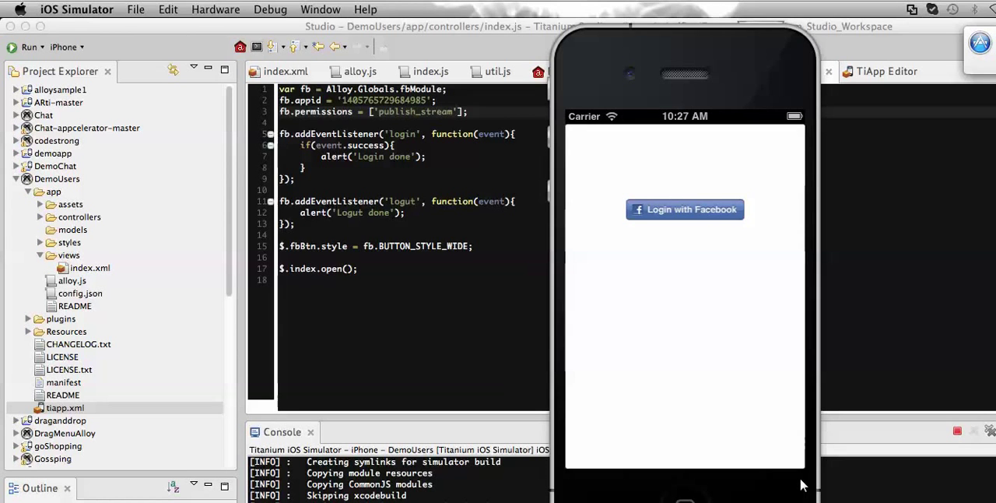
mouse_move(672, 352)
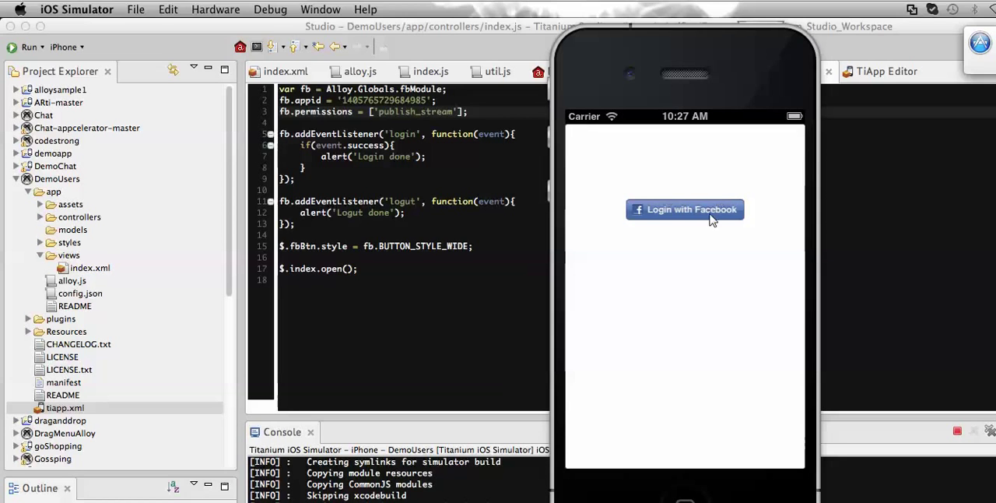
mouse_move(663, 253)
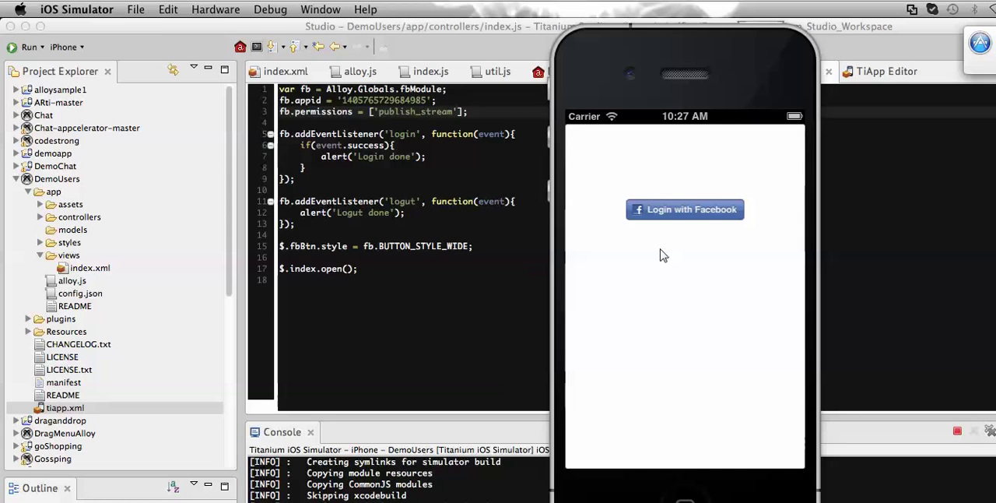
mouse_move(658, 235)
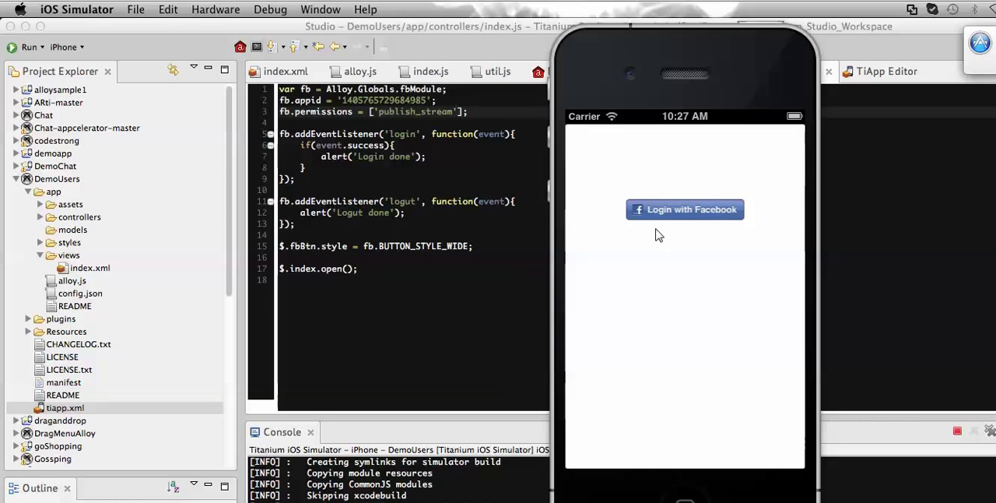
mouse_move(672, 245)
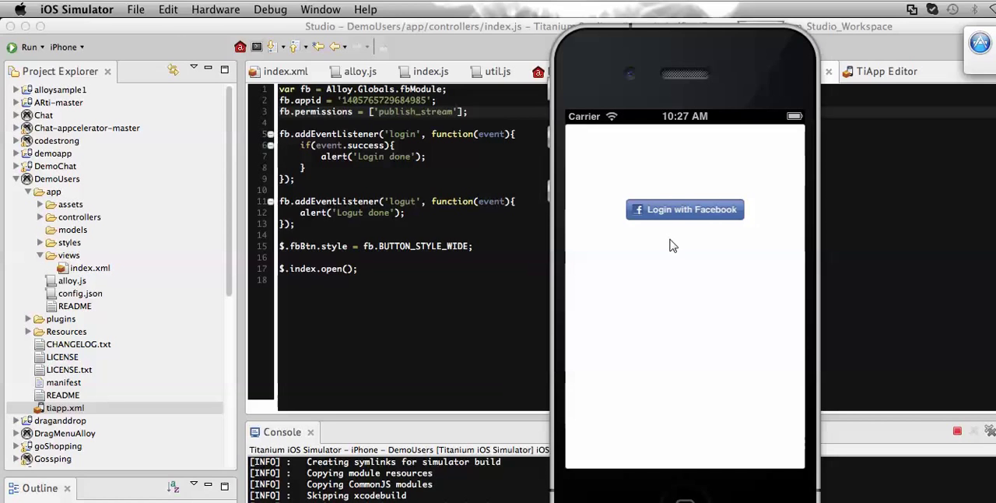
mouse_move(404, 205)
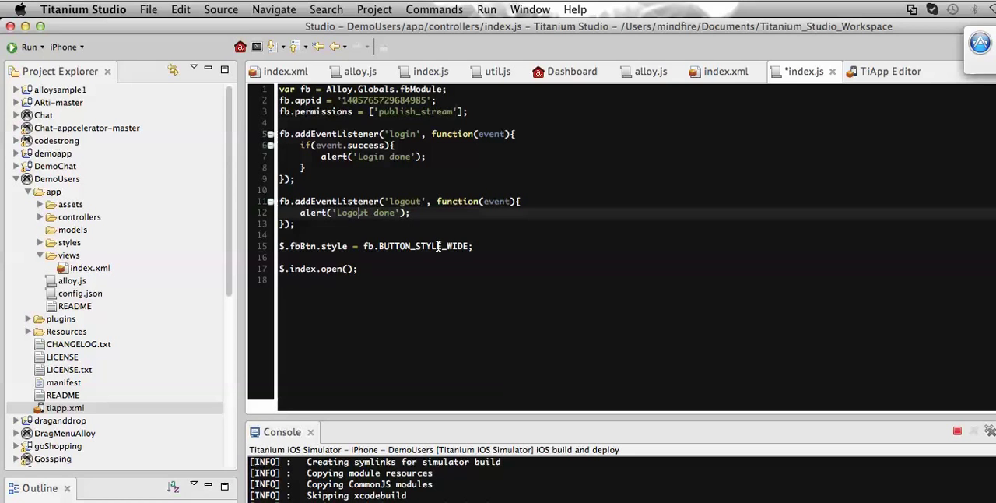
mouse_move(685, 389)
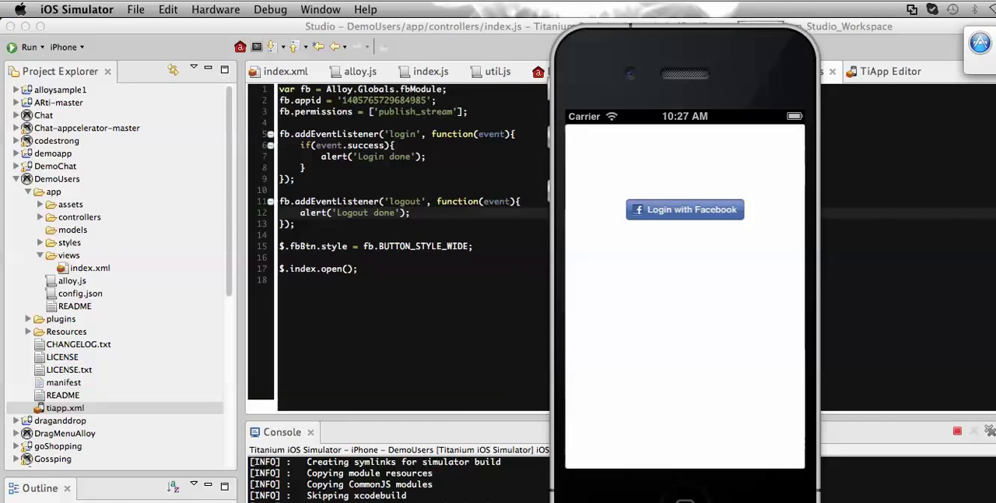
mouse_move(713, 327)
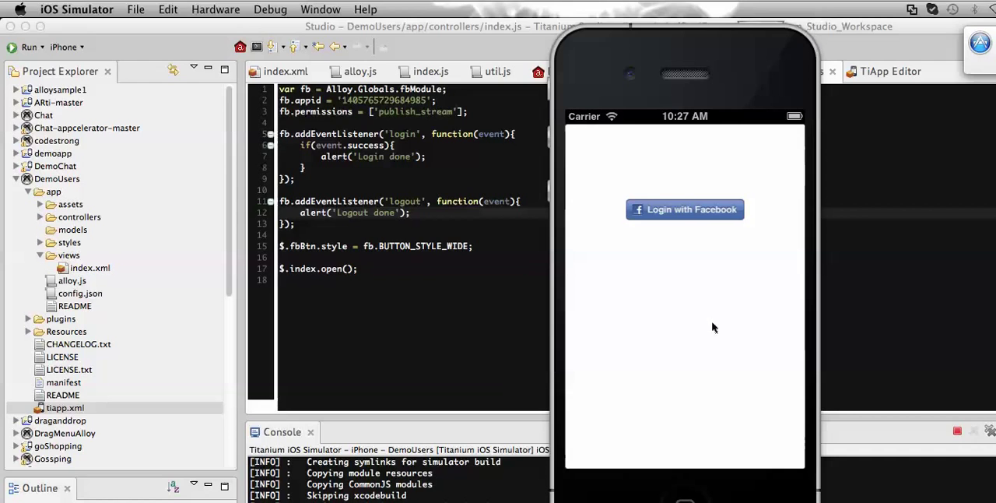
mouse_move(675, 314)
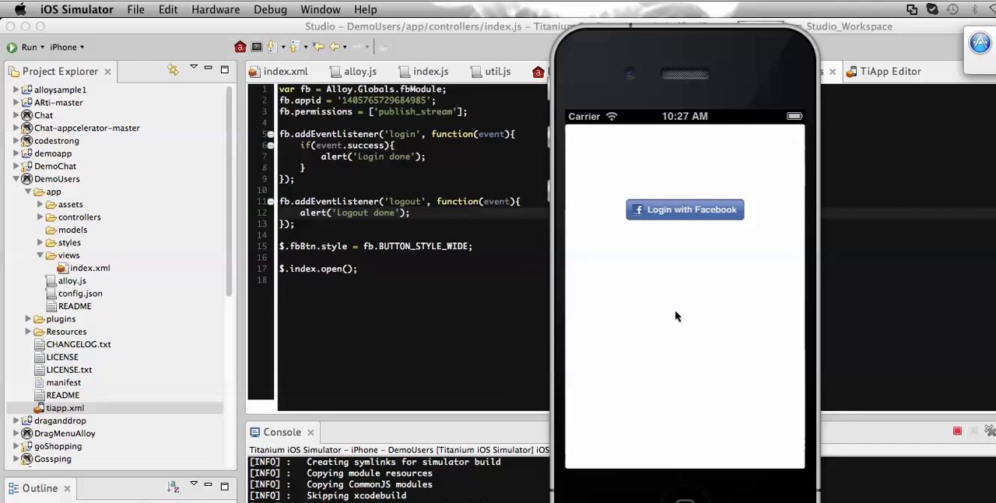
mouse_move(675, 237)
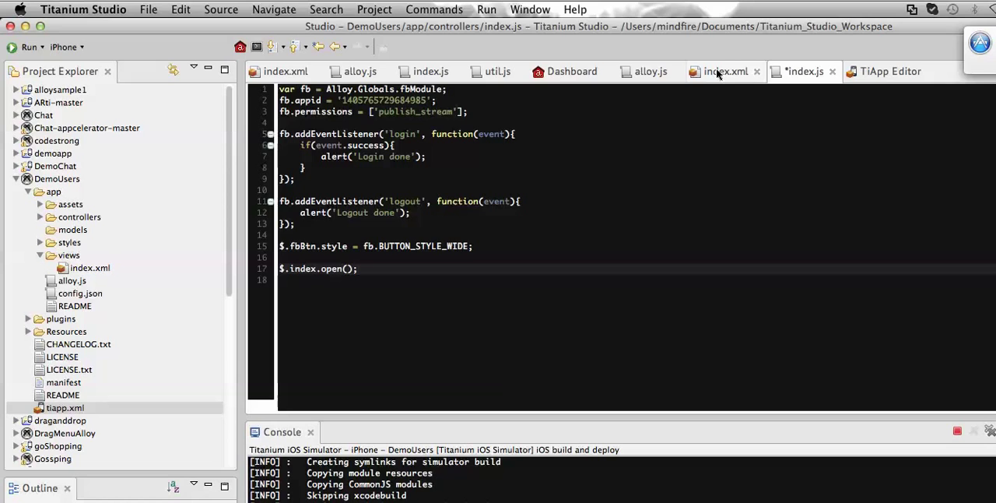
In index.xml start a new Button element with id shareBtn below the login button
left_click(723, 70)
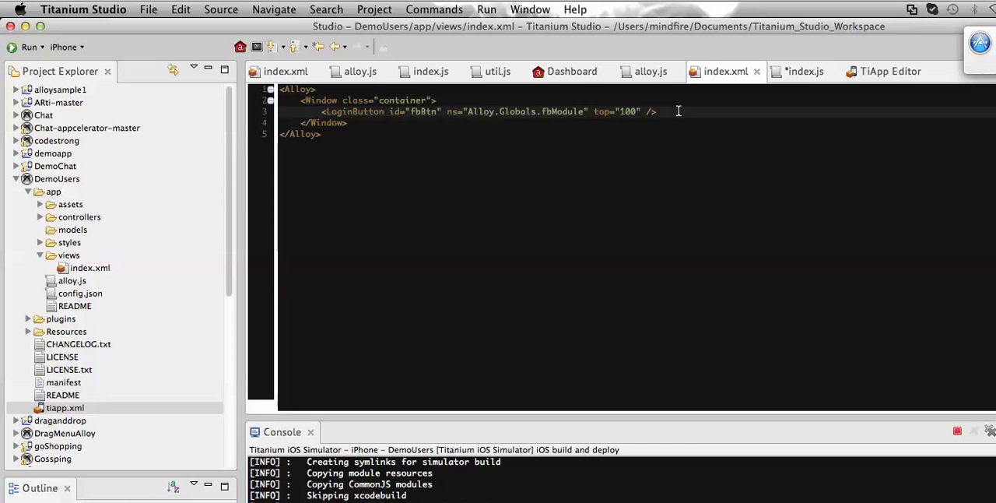
key("Return")
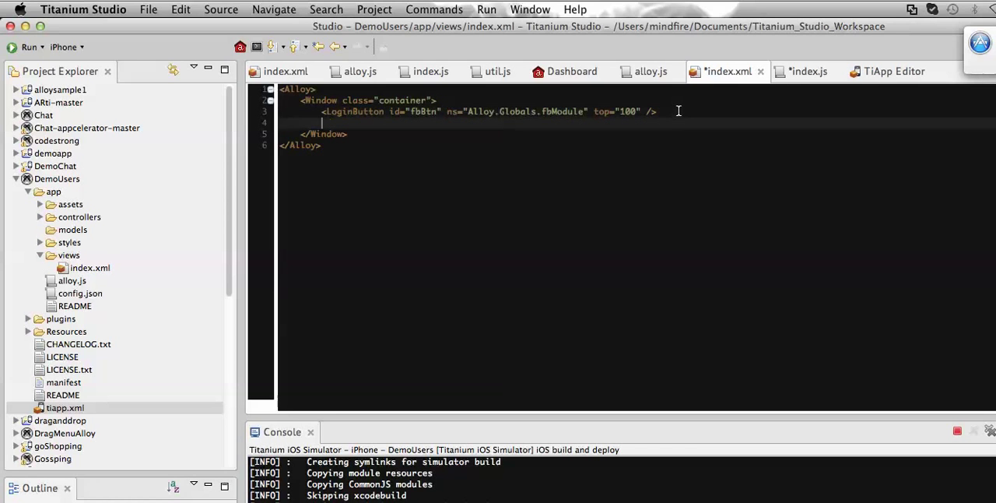
type("<")
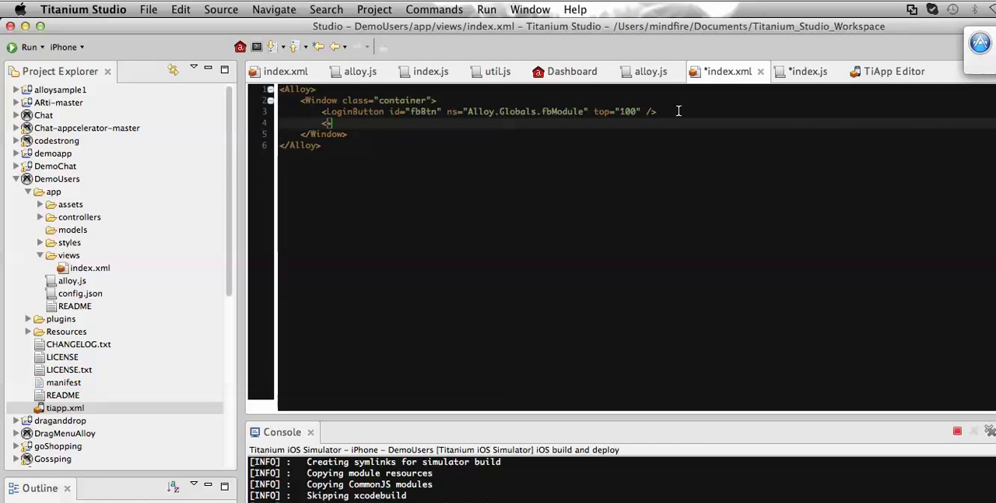
type("butt")
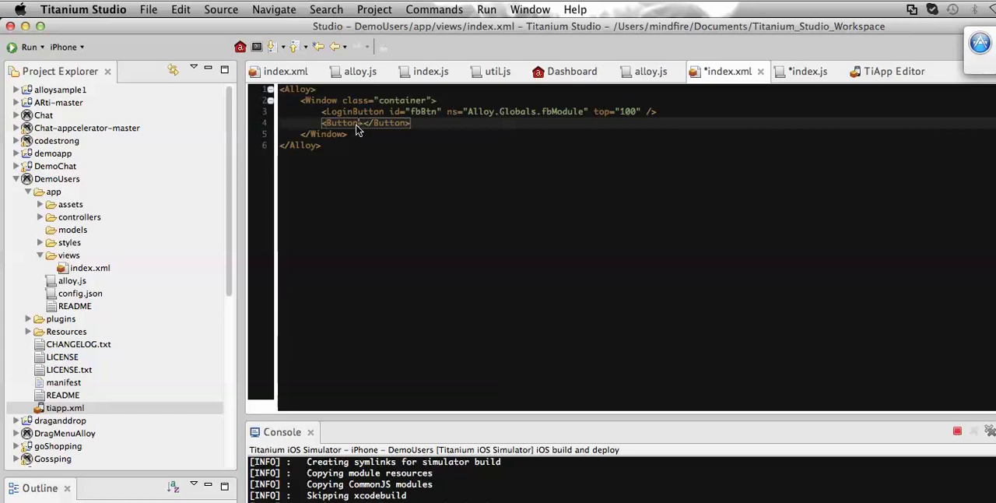
type("id=\"")
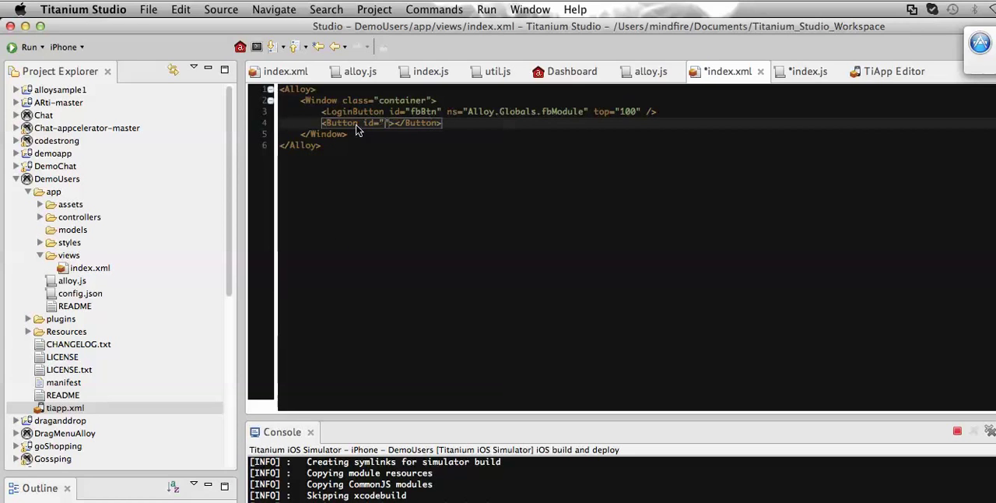
type("share")
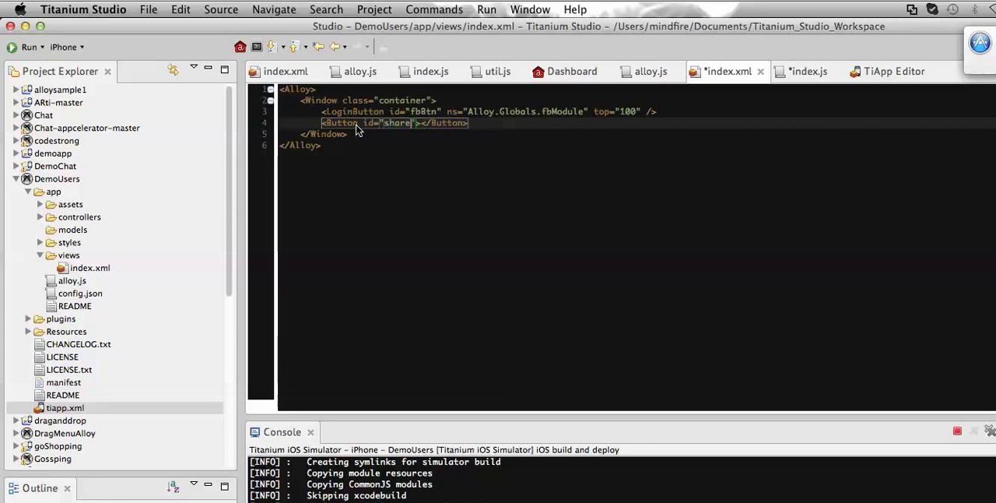
type("Btn")
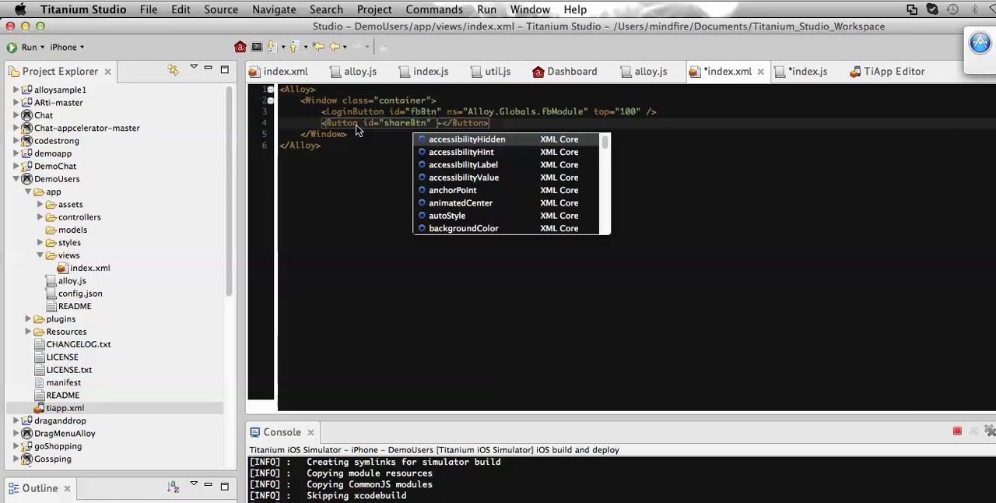
Give shareBtn width 100, height 60 and top 200, then begin its title attribute
type("width=\"")
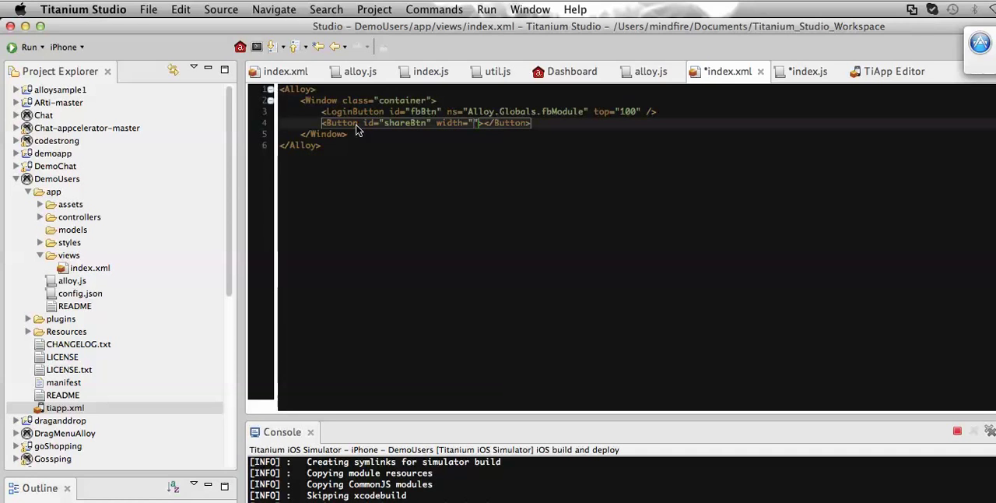
type("100")
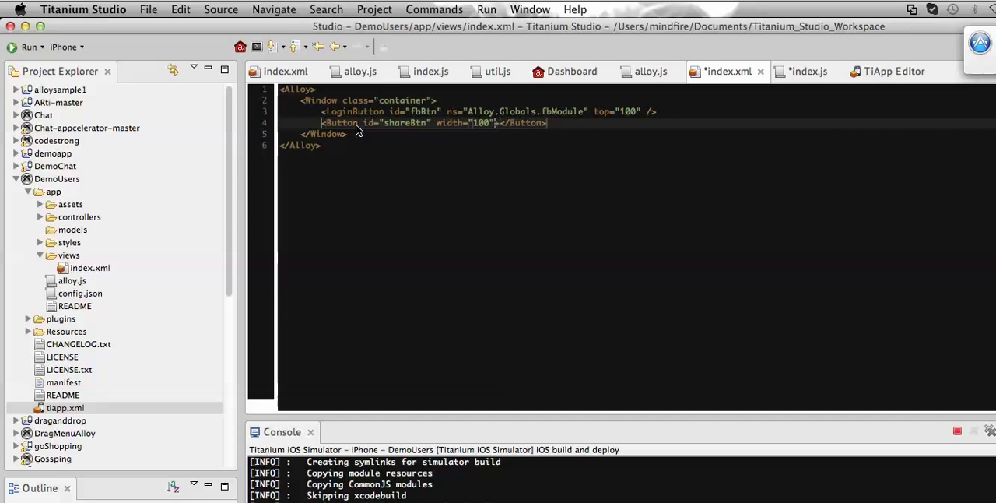
type("height=\"\"")
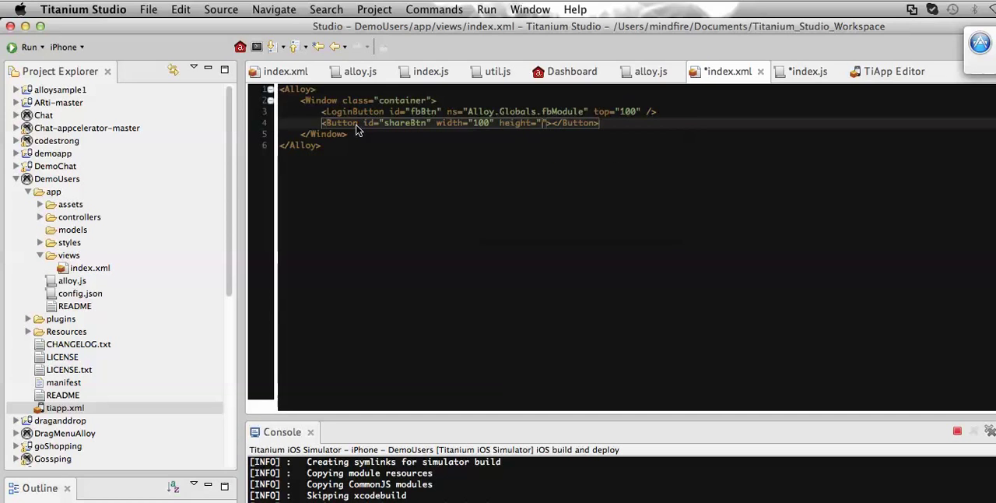
type("6")
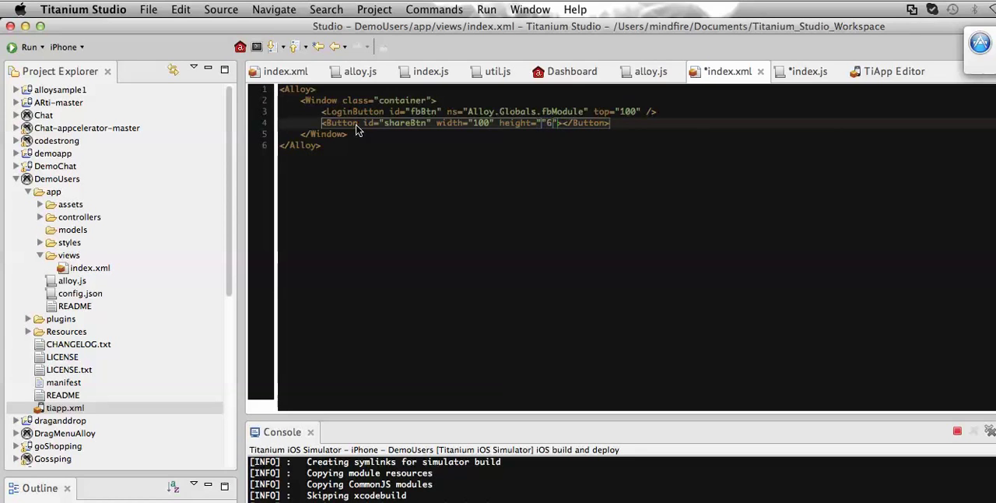
type("0")
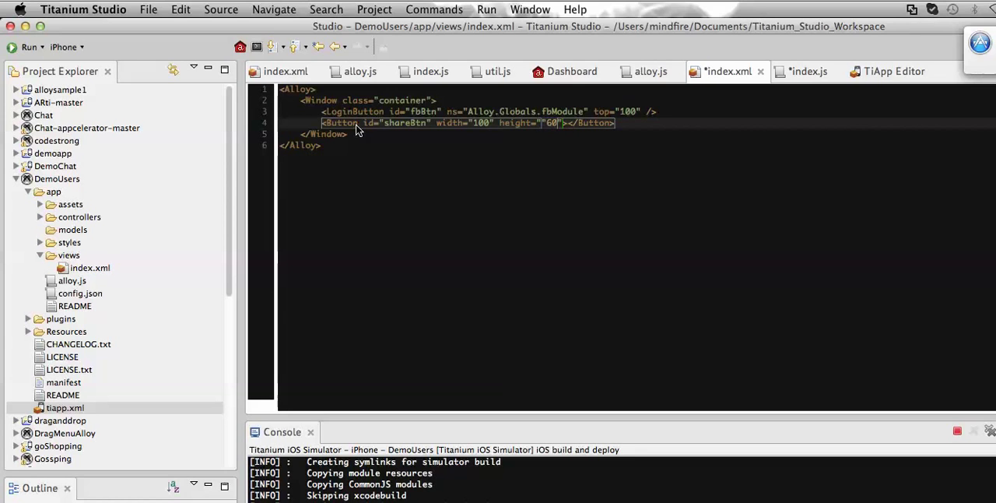
type("50")
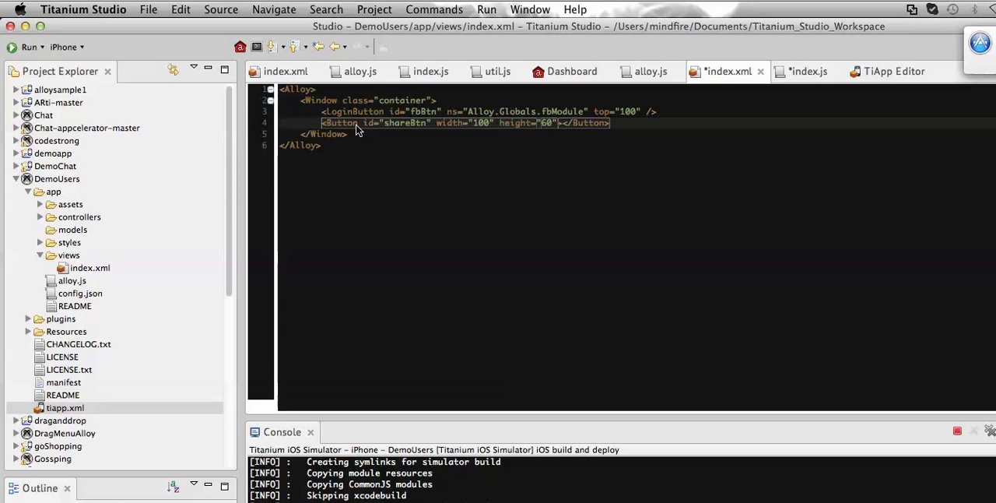
type(", top=\"")
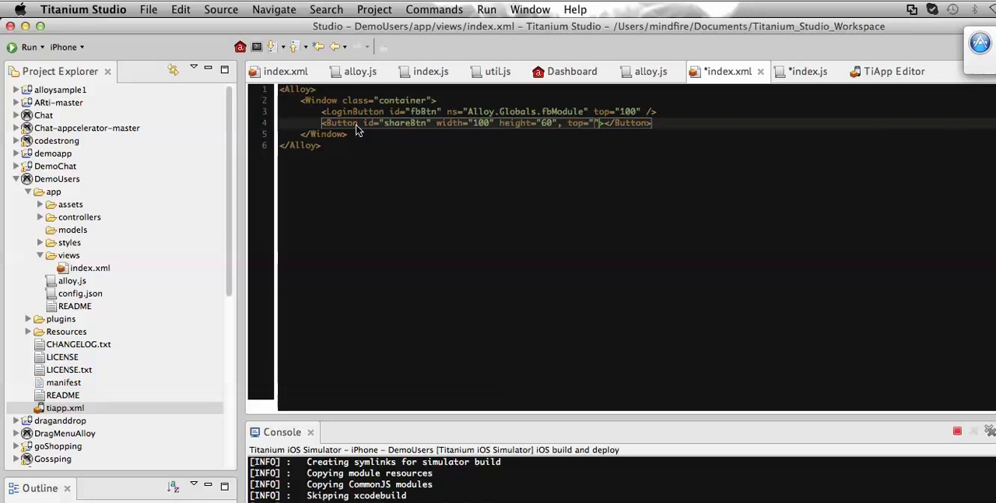
type("200")
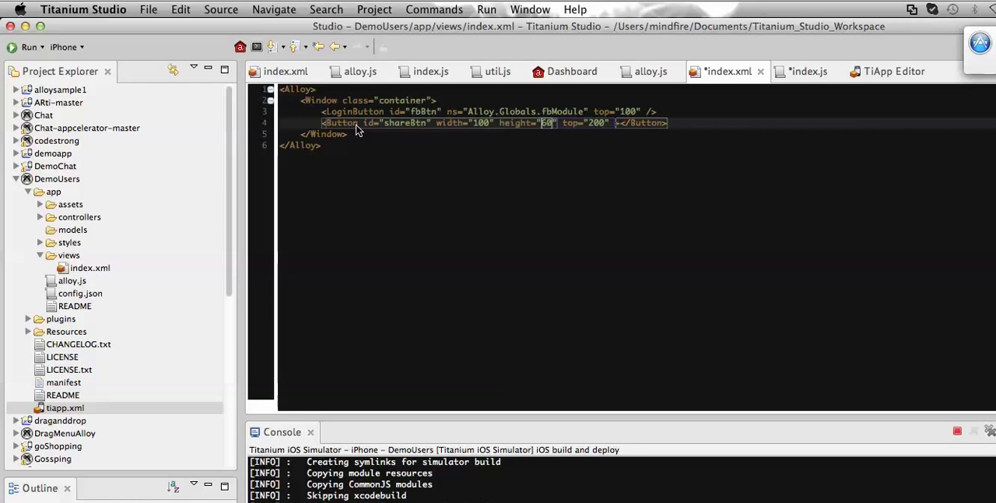
type("title=")
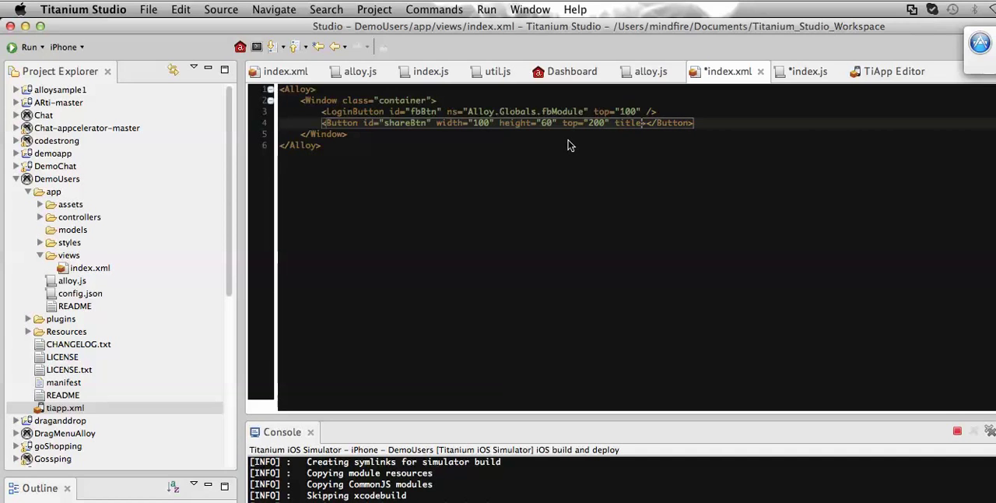
Set shareBtn's title to "Share" and its onClick handler to shareMsg
type("\"\">")
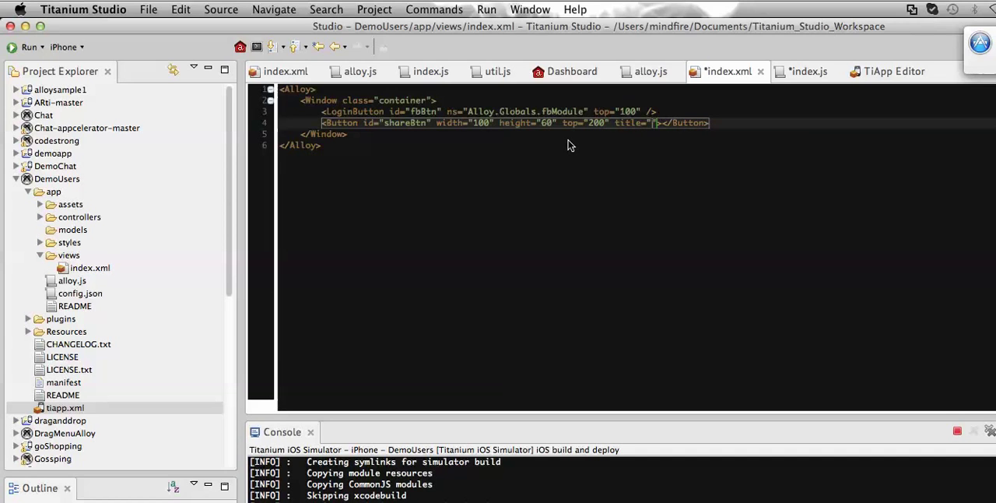
type("Sha")
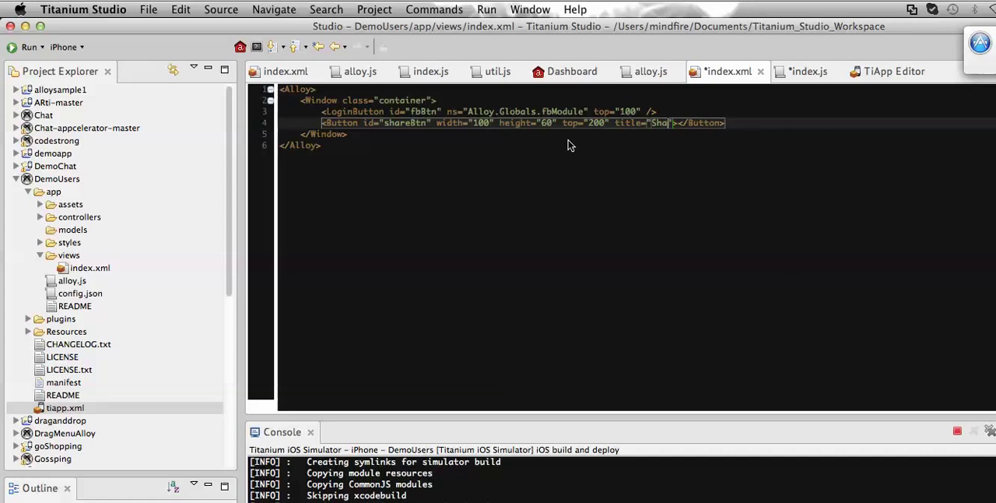
type("re")
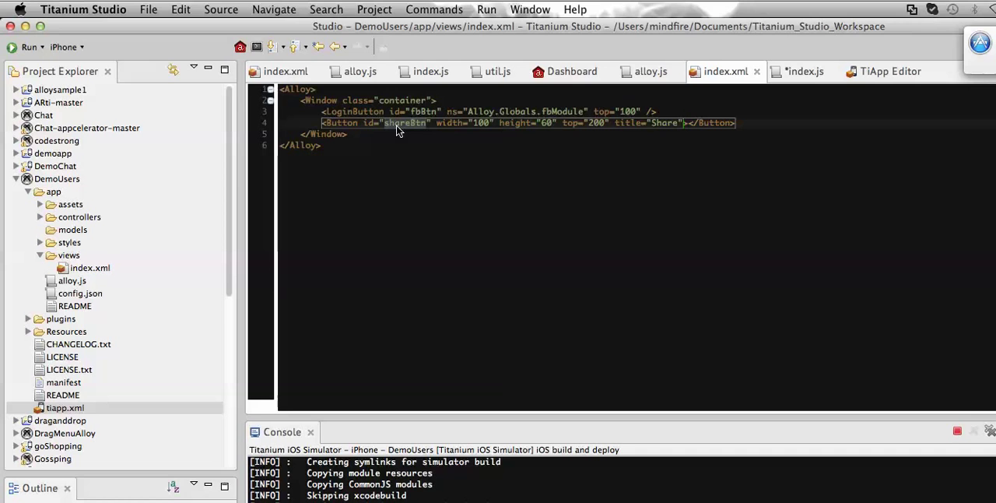
mouse_move(641, 129)
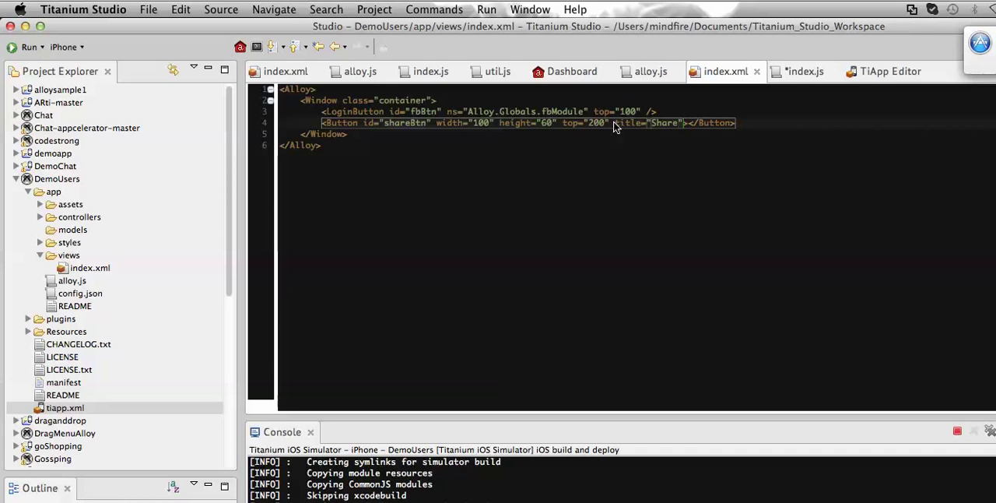
type("onClick=\"")
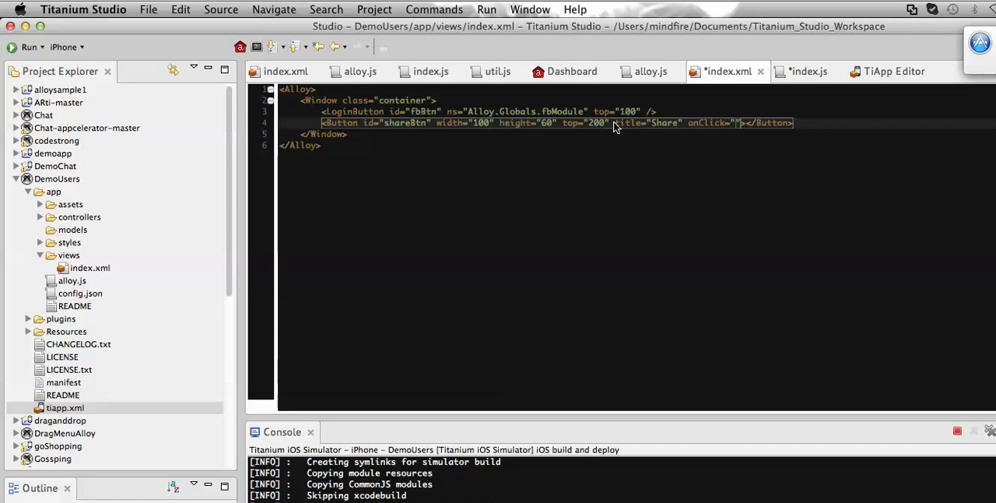
type("shareMsg")
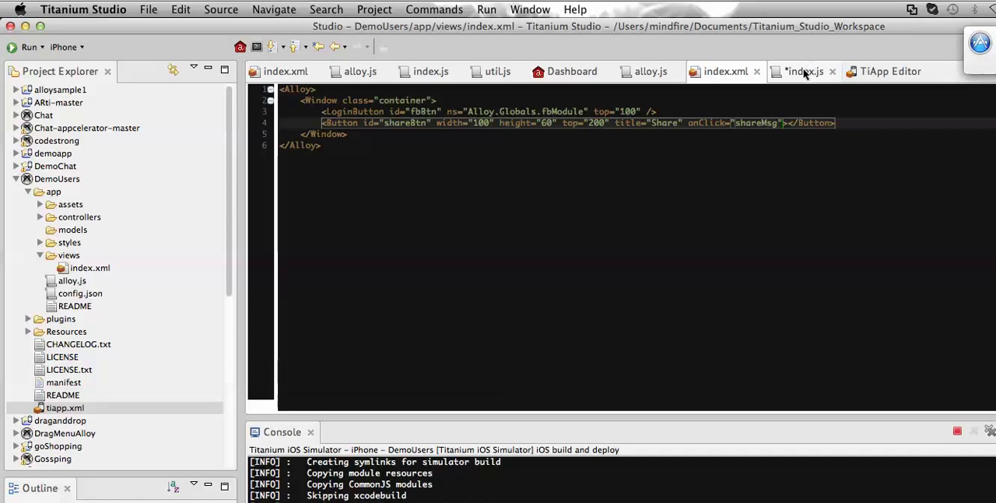
In index.js add a comment and declare an empty function shareMsg()
left_click(805, 70)
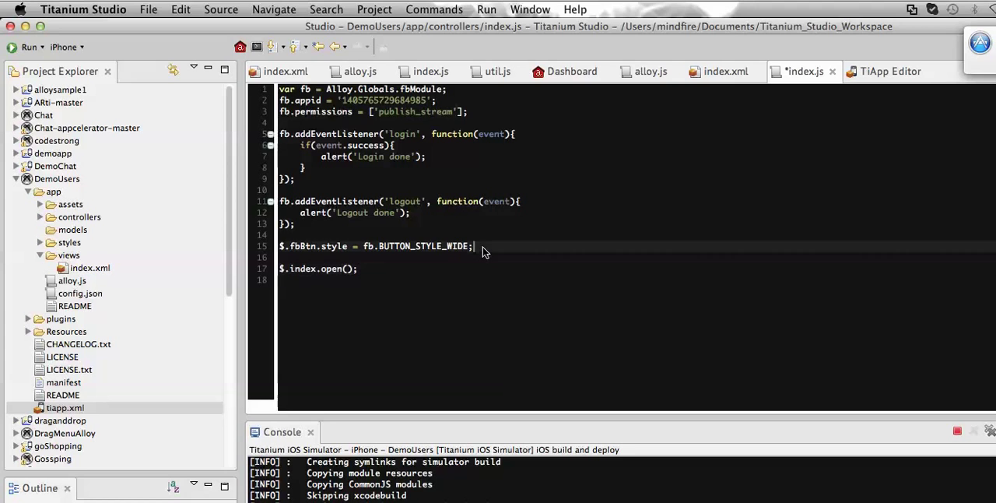
key("Return")
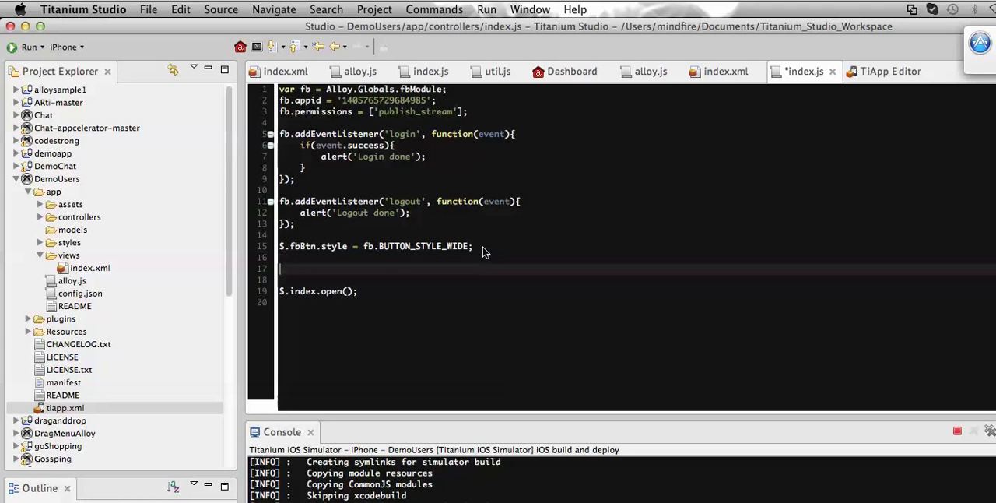
type("// function to s")
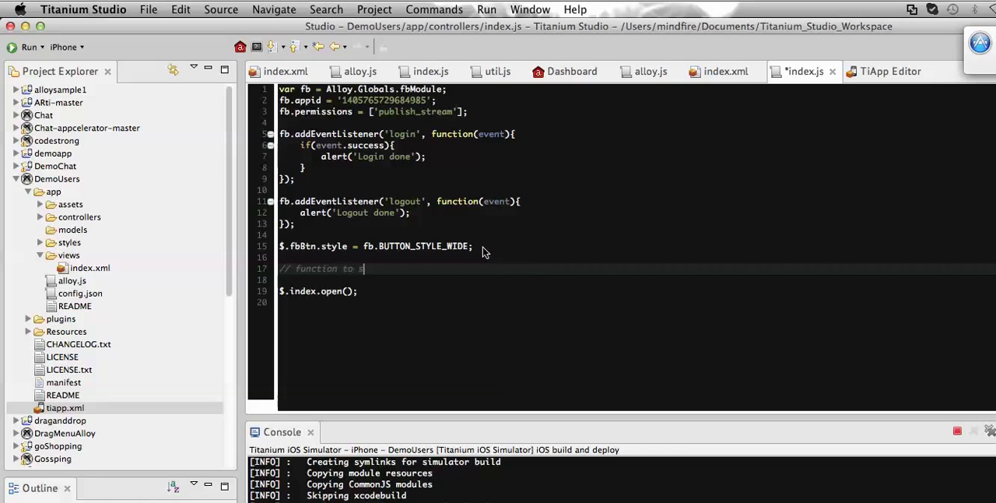
type("hare msg")
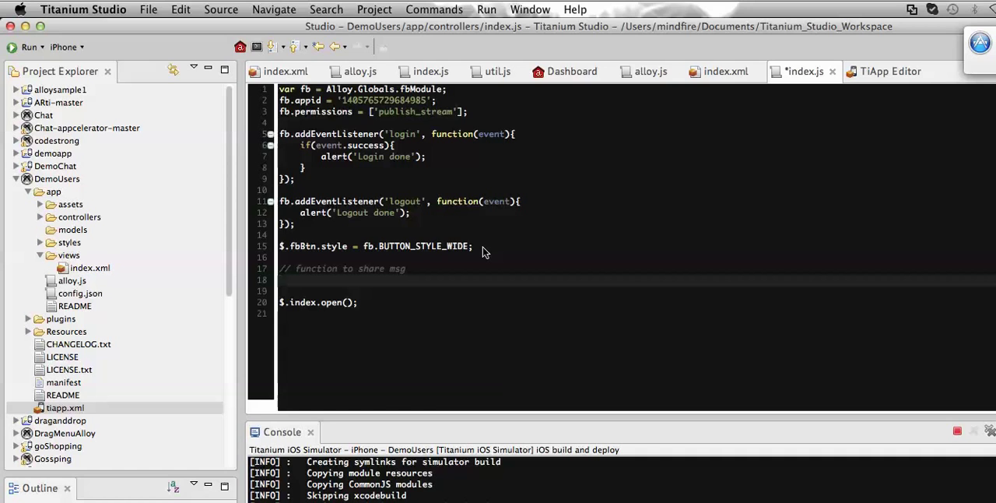
type("share")
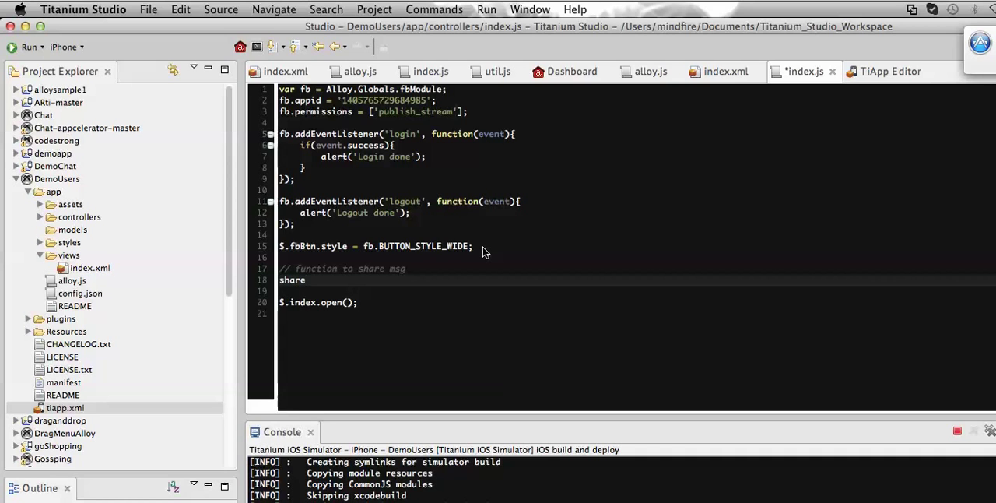
type("Msg")
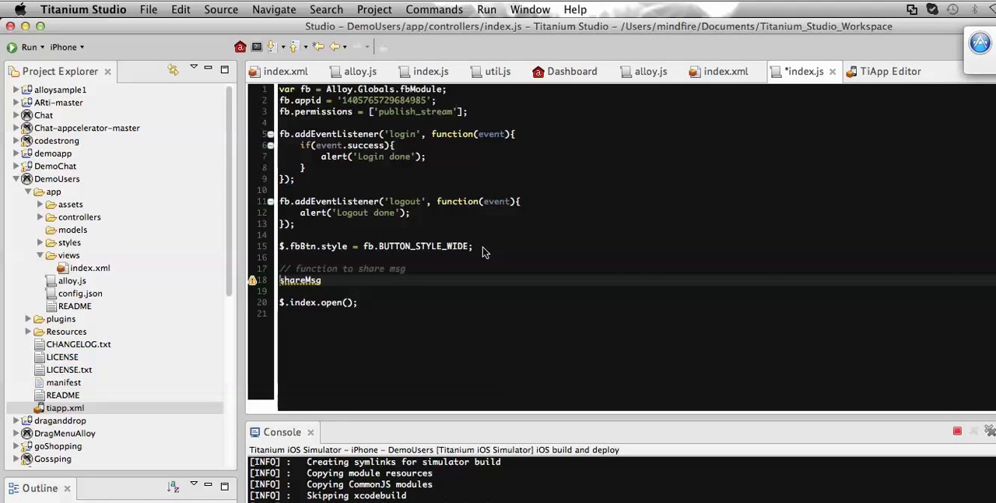
type("function")
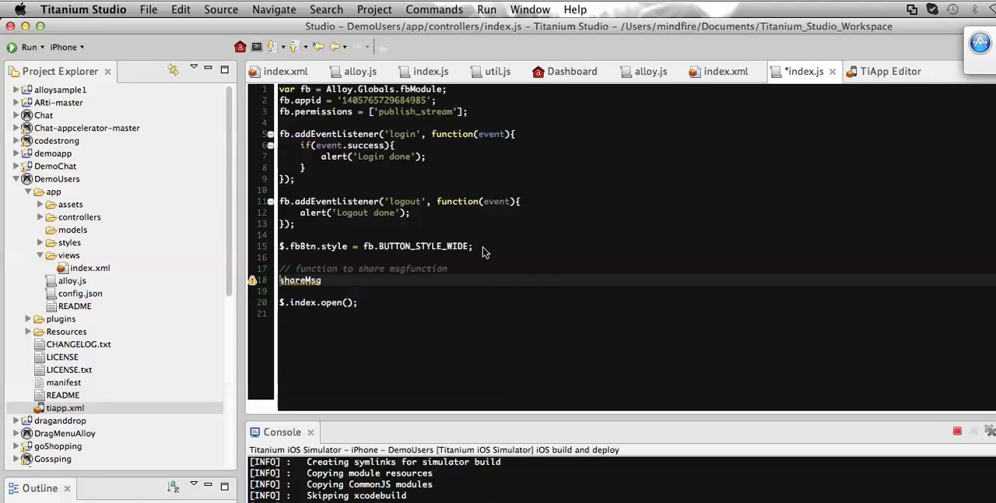
mouse_move(413, 279)
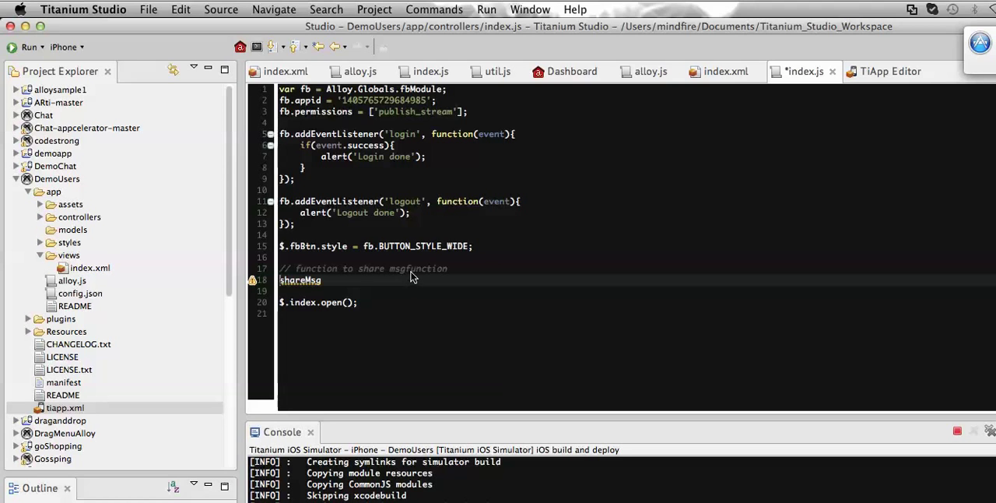
type("function")
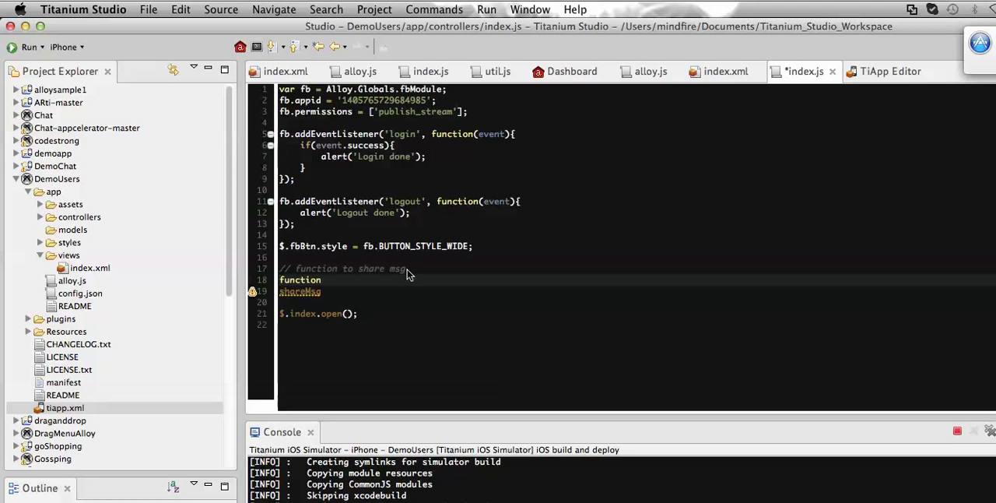
key("Backspace")
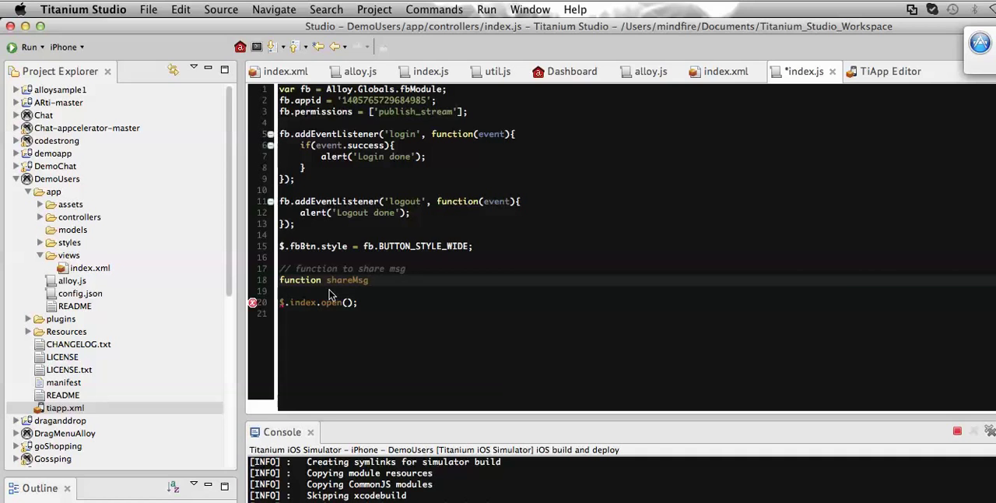
type("(){")
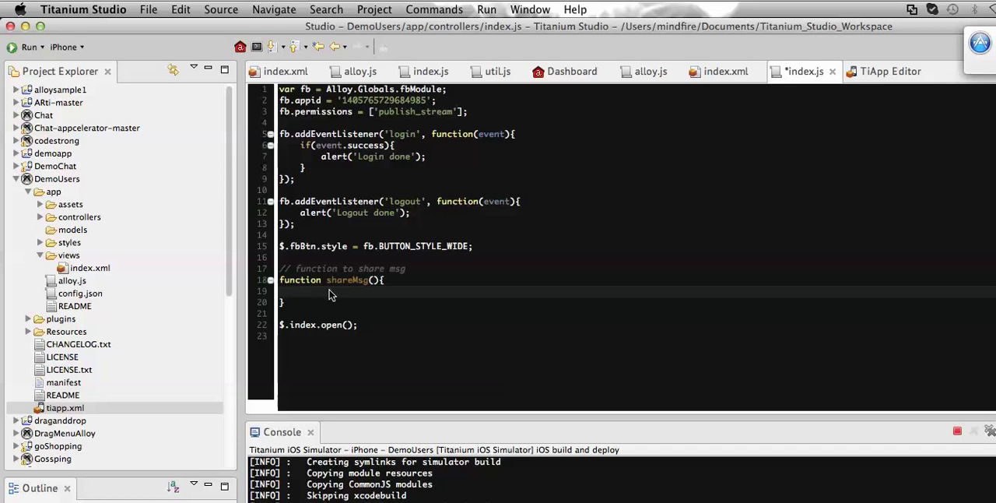
Inside shareMsg begin the call fb.requestWithGraphPath('me/feed', ...)
type("fb")
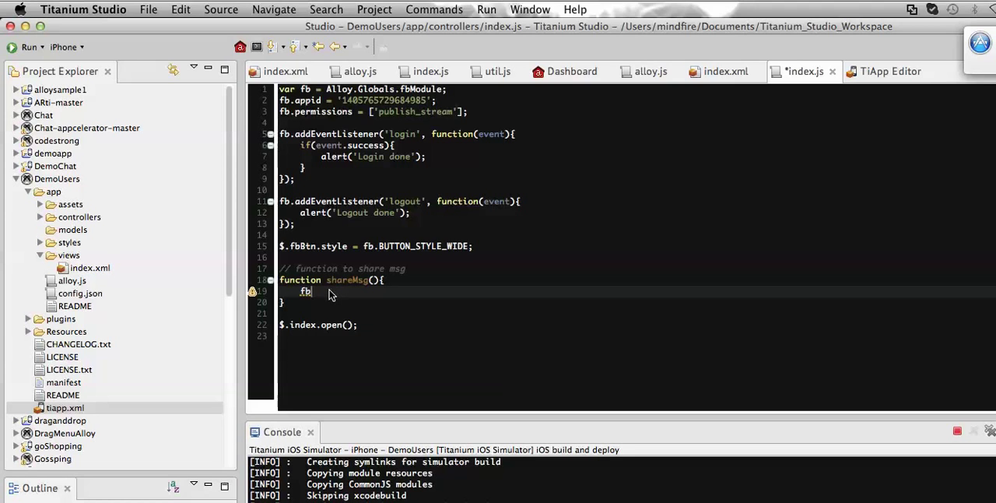
type(".req")
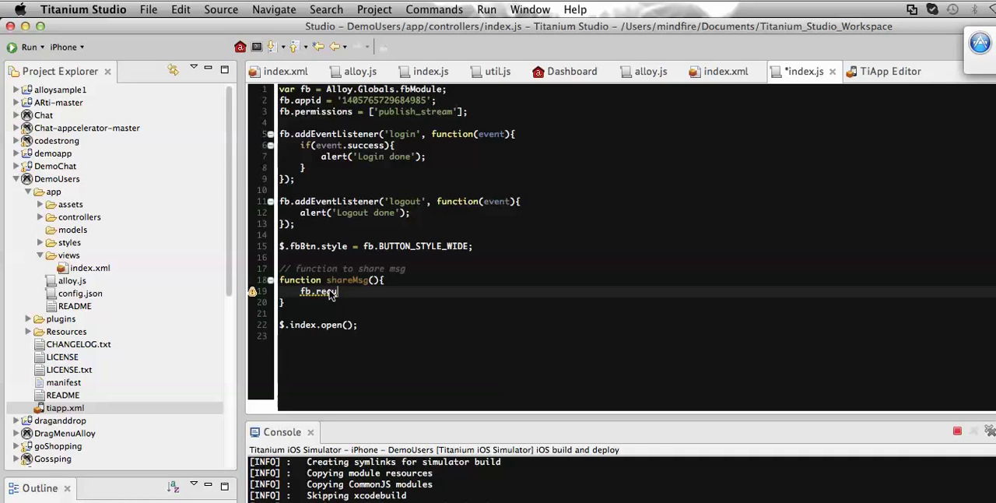
type("uestWithGrap")
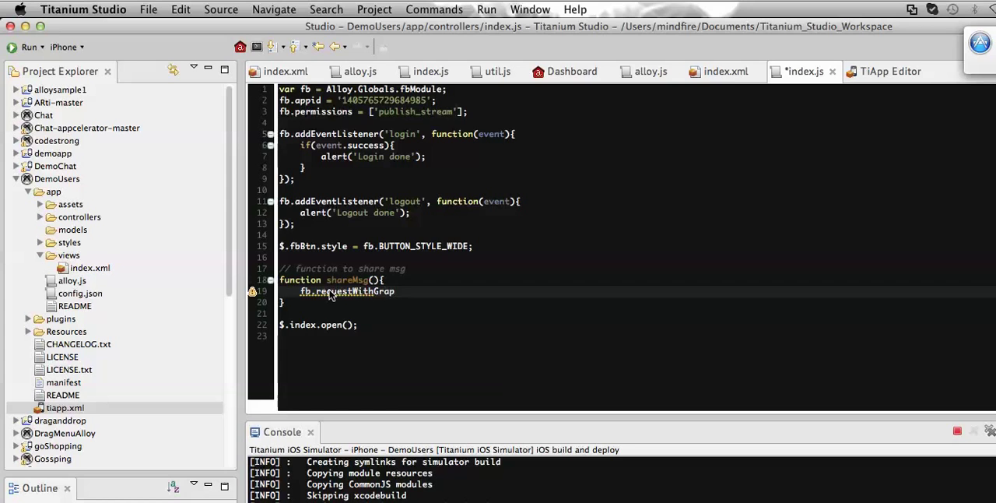
type("Path")
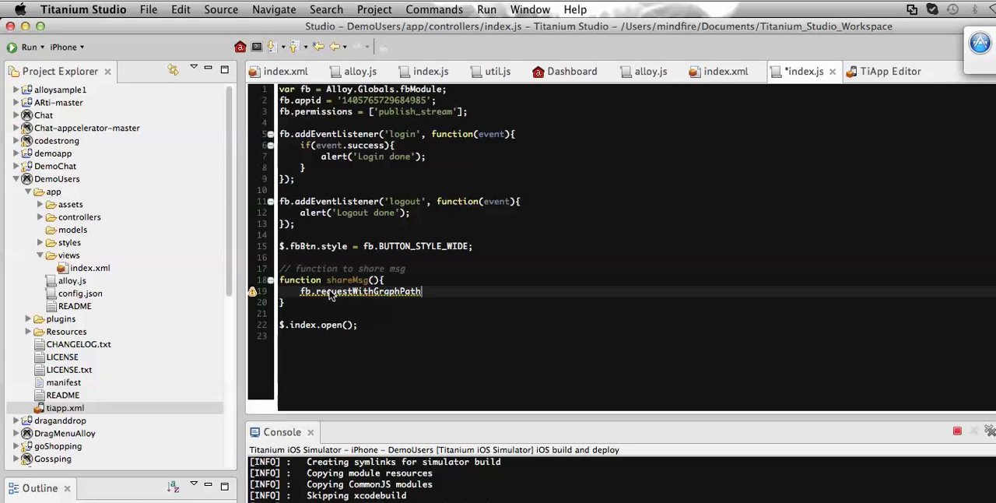
mouse_move(496, 356)
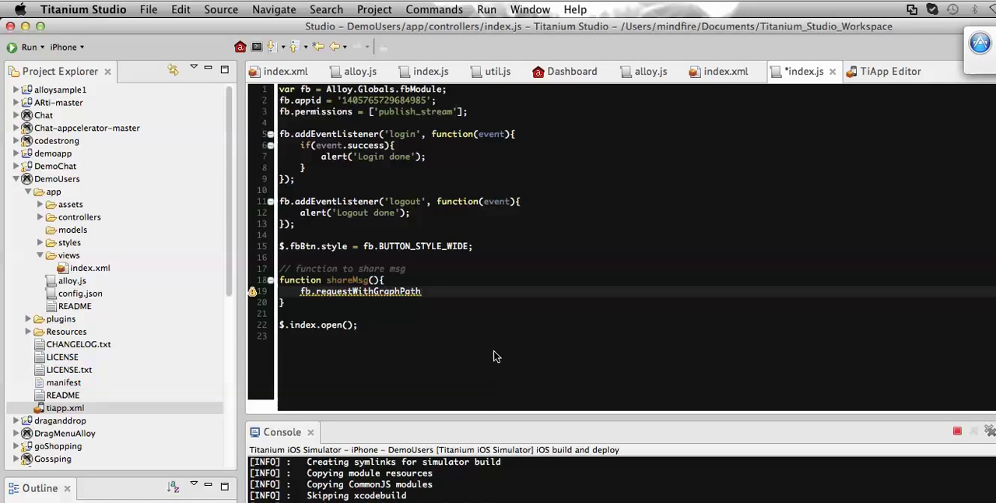
type("()")
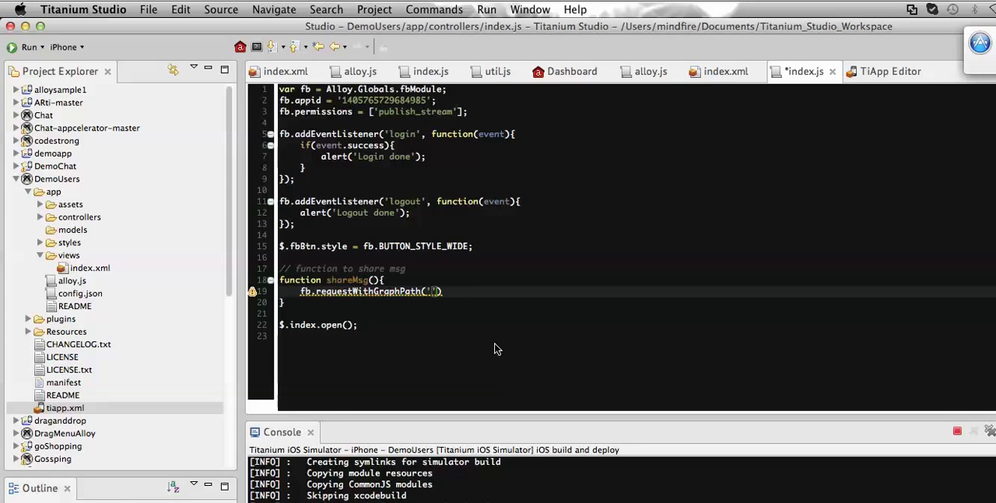
type("me/")
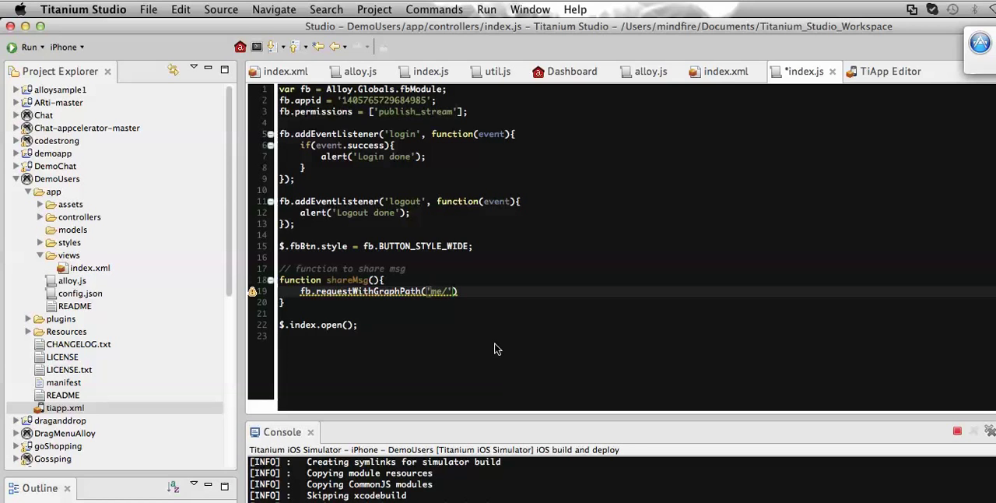
type("feed")
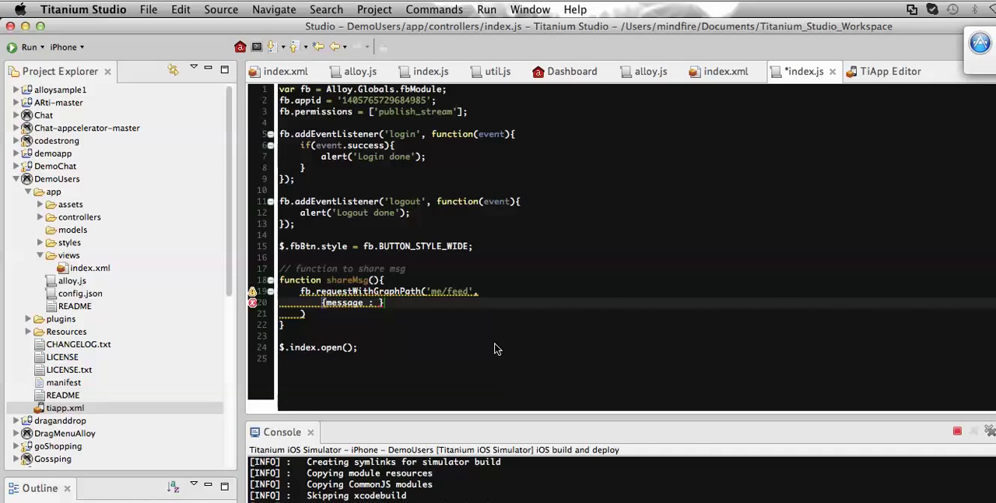
Fill the message 'Hi, I am get shared from app.' and add the 'POST' method argument
type("Hi!")
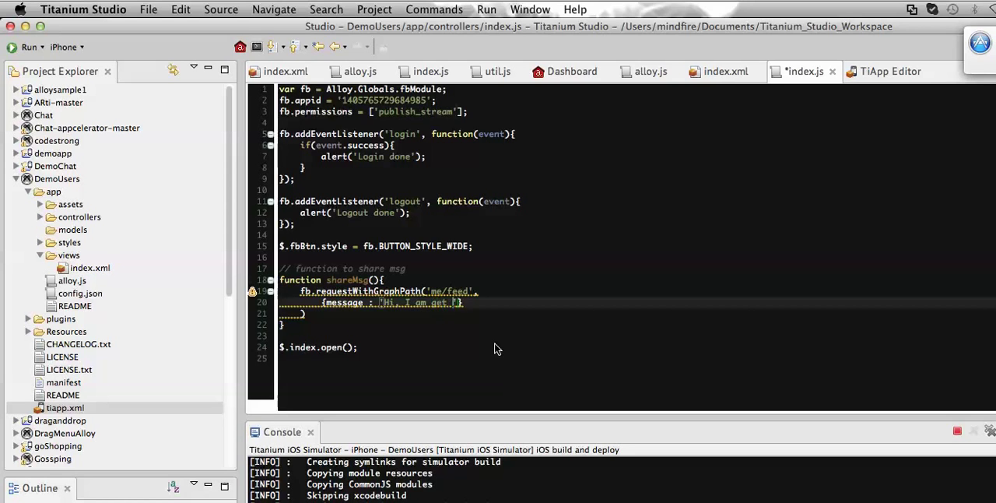
type("shared from")
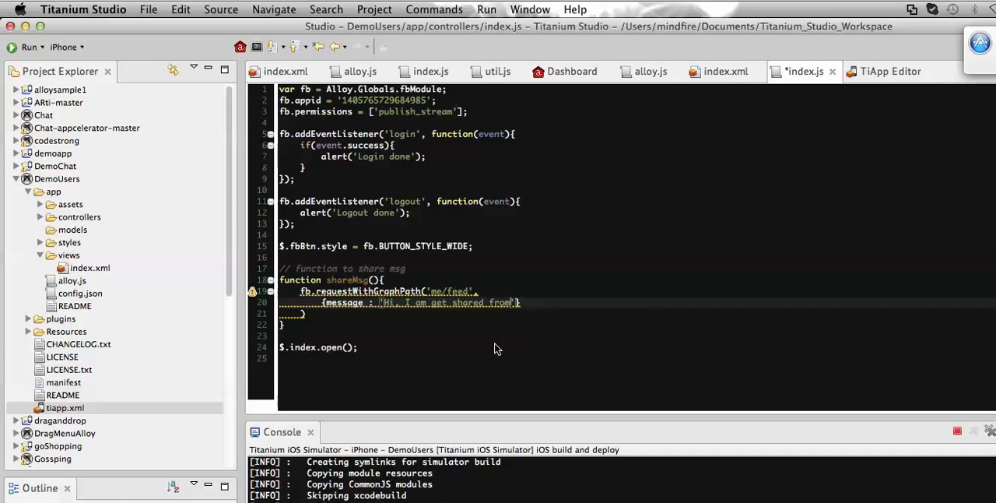
type("app.")
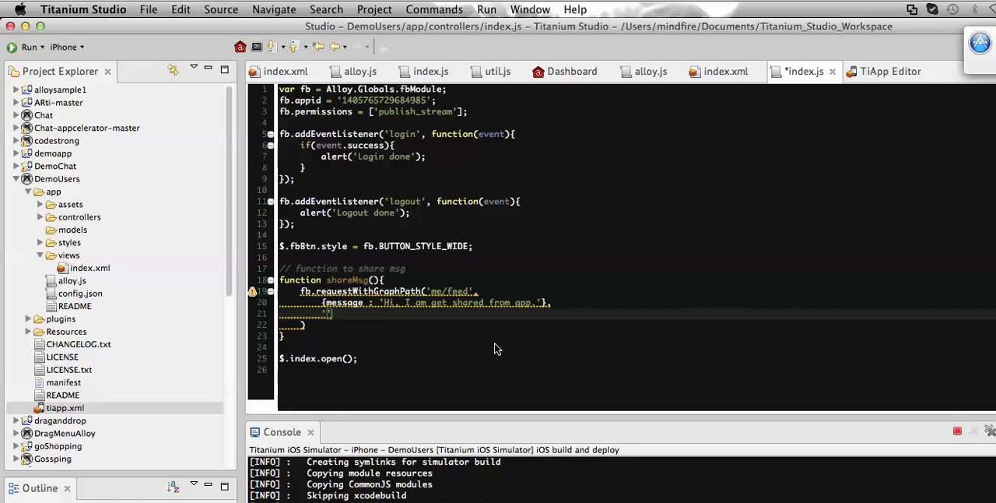
type("POST")
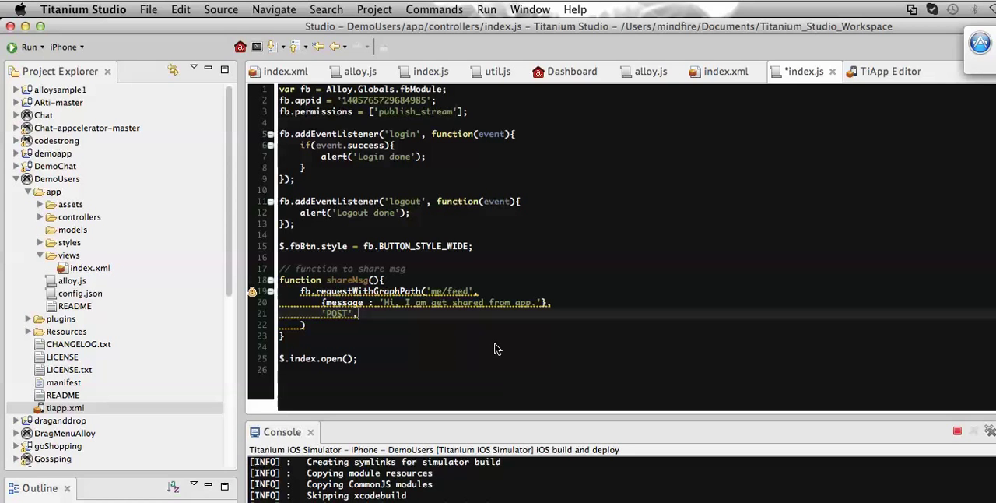
Add a function(event) callback as the final requestWithGraphPath argument
key("Return")
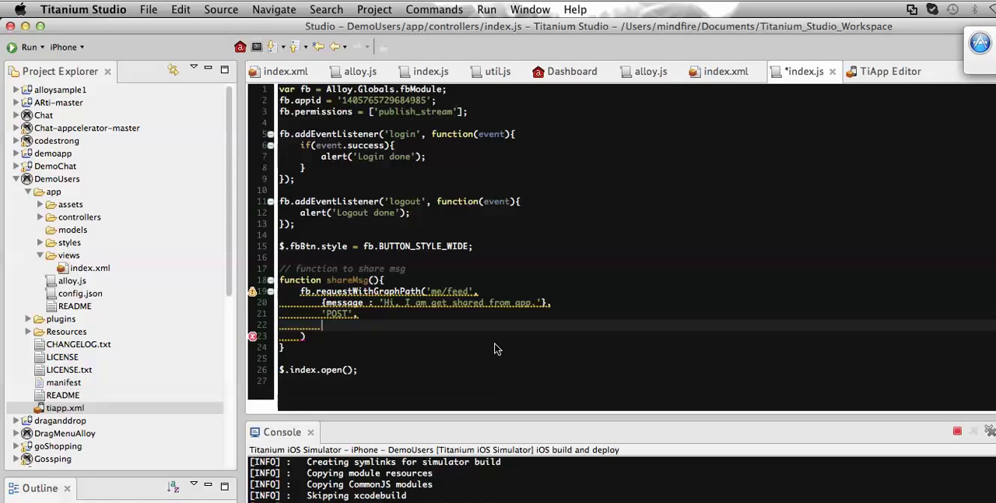
type("function")
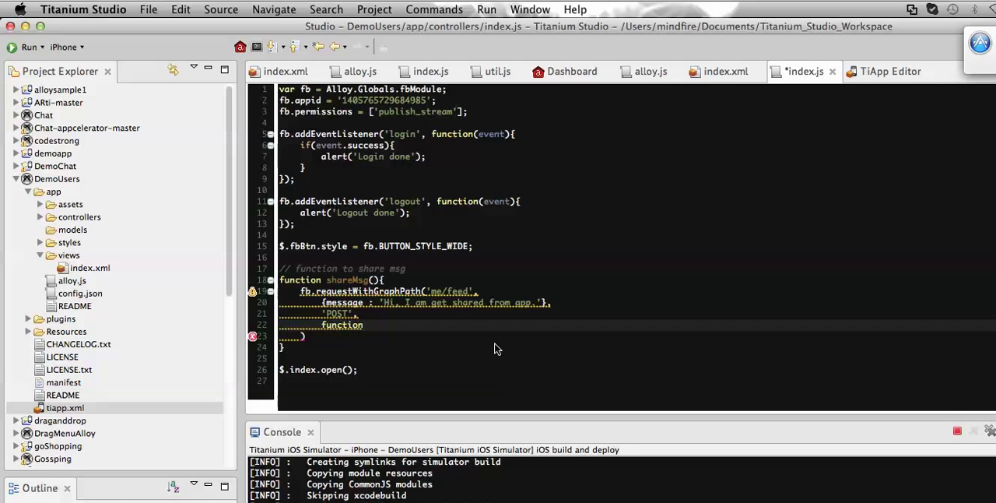
type("()")
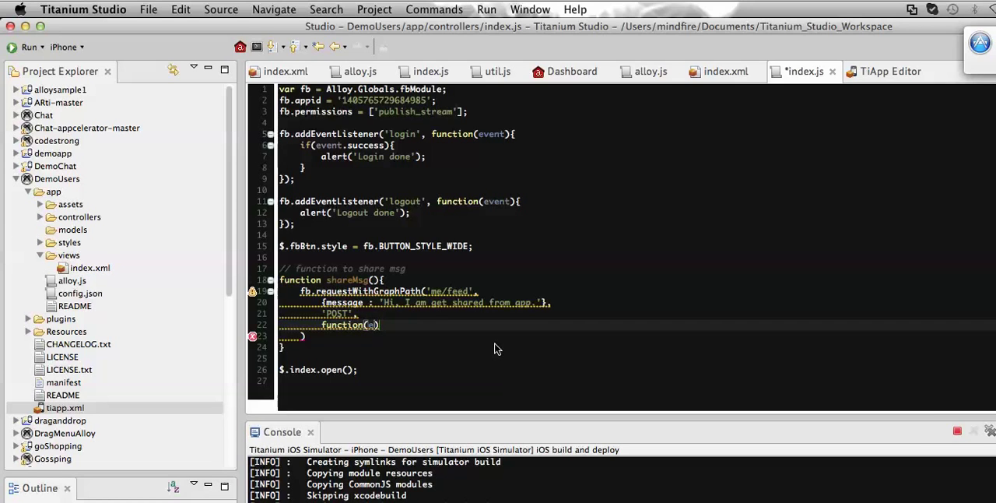
type("event")
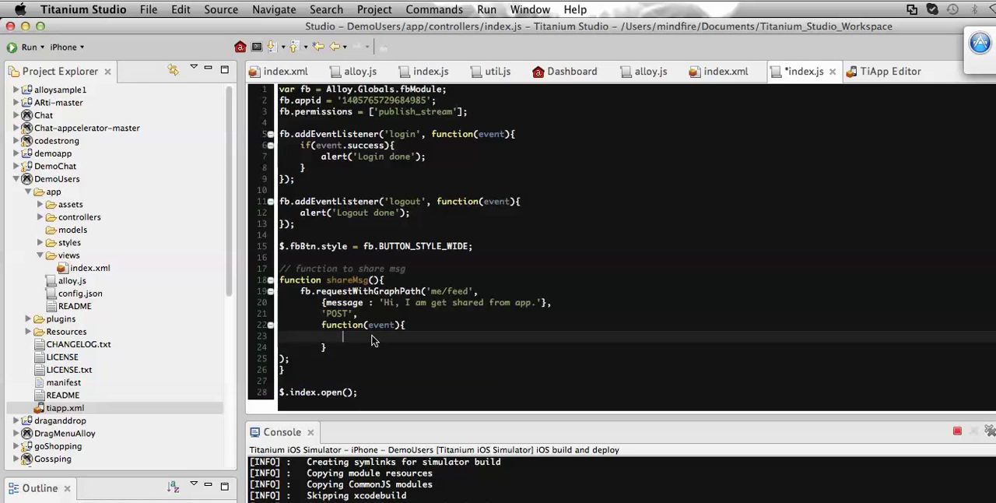
In the callback add if(event.success) with an alert('Shared') inside it
type("aler")
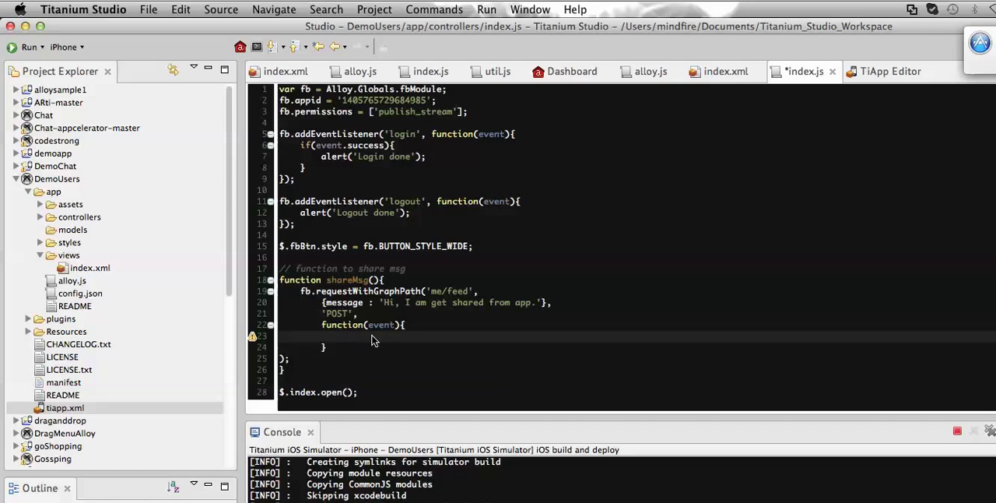
type("if()")
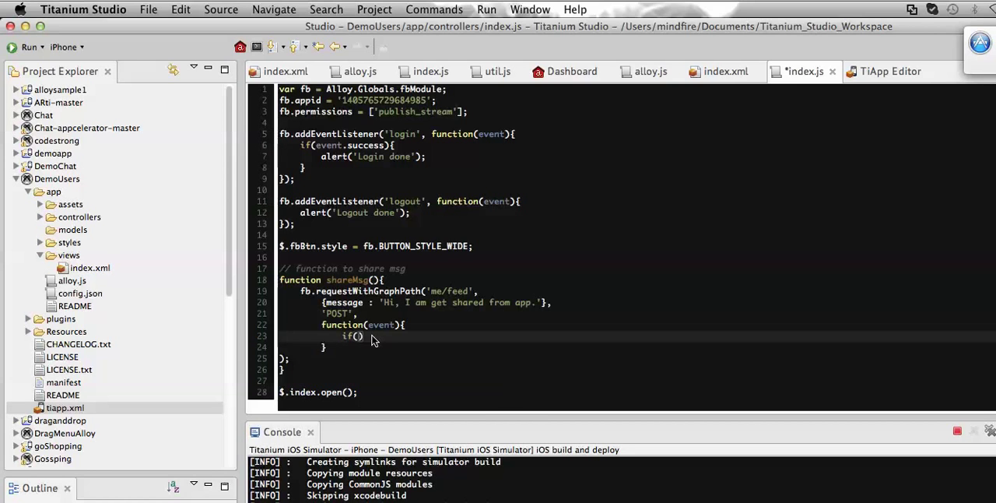
type("event.su")
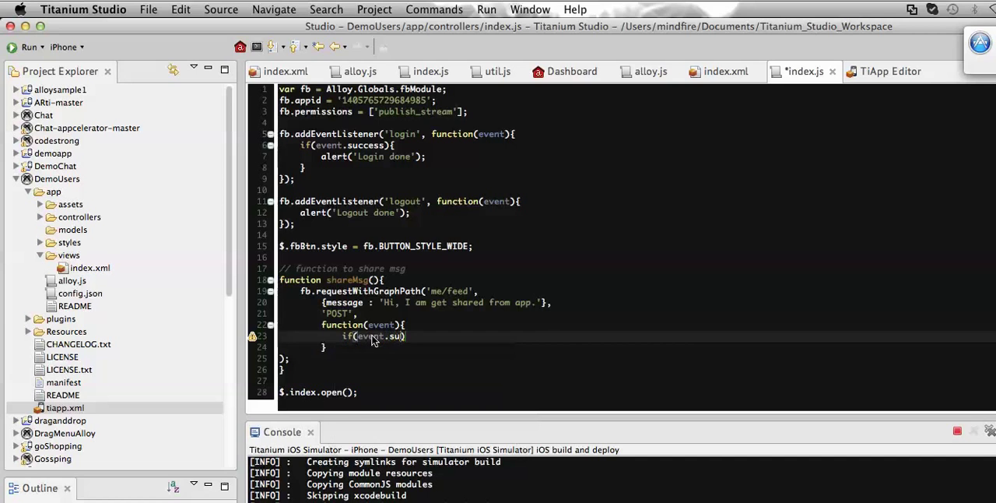
type("ccess")
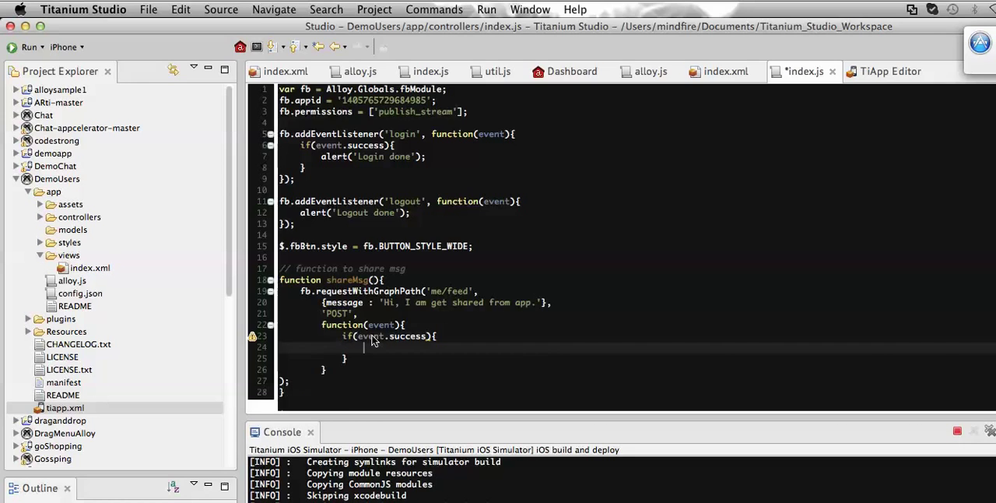
type("alert('Sh")
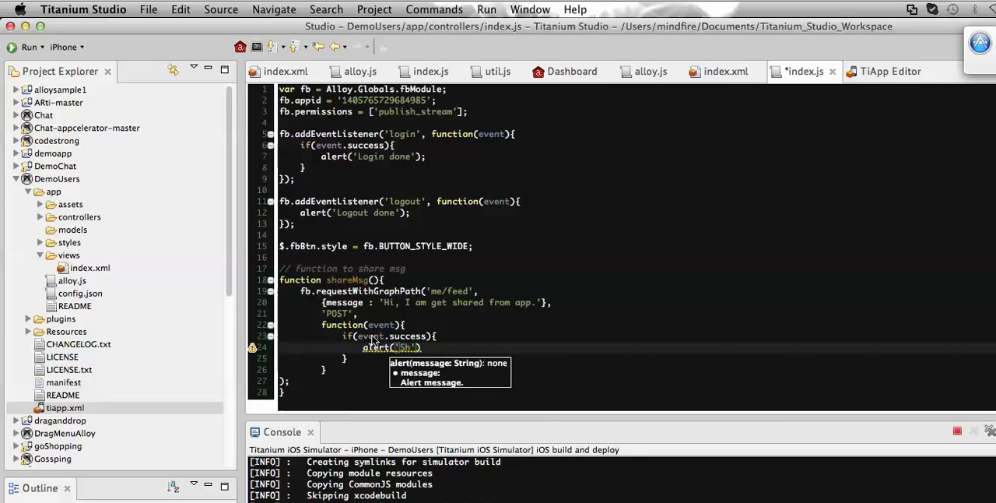
type("Shared")
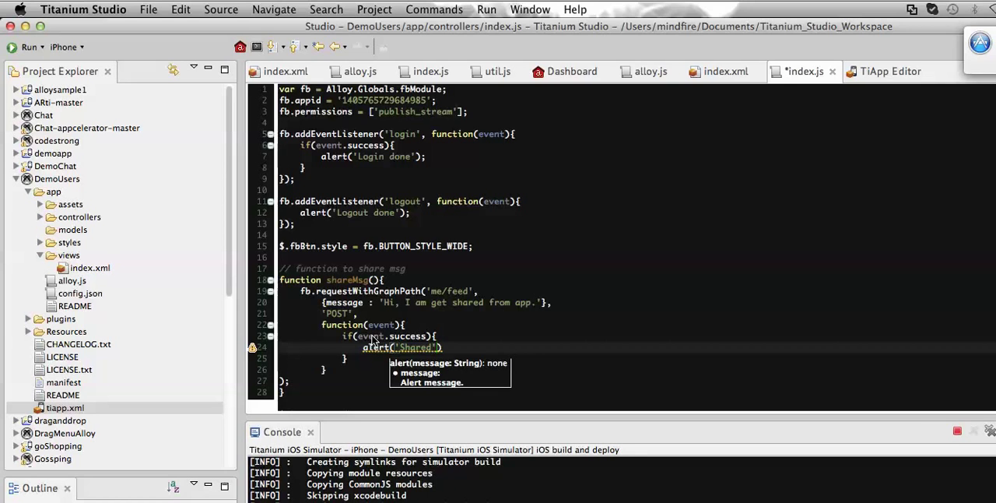
mouse_move(468, 350)
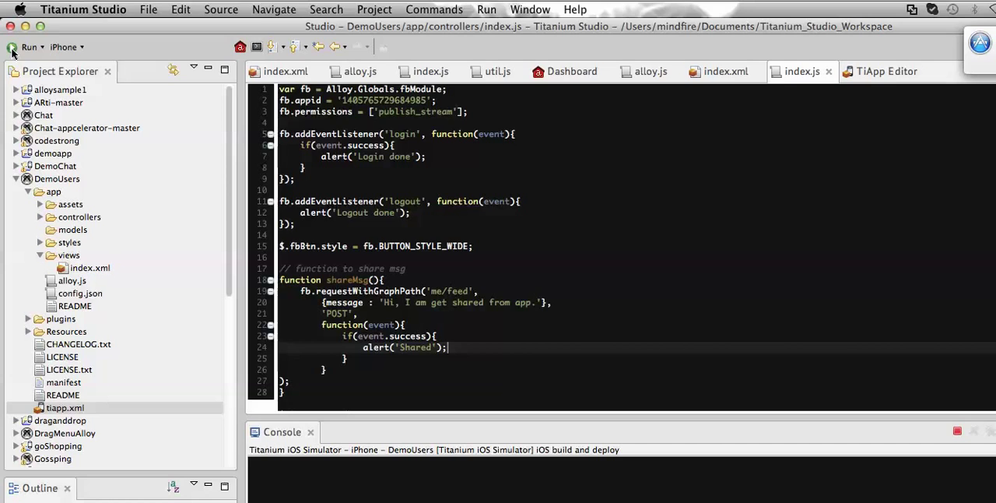
Run the DemoUsers app to rebuild and deploy it to the iPhone simulator
left_click(13, 46)
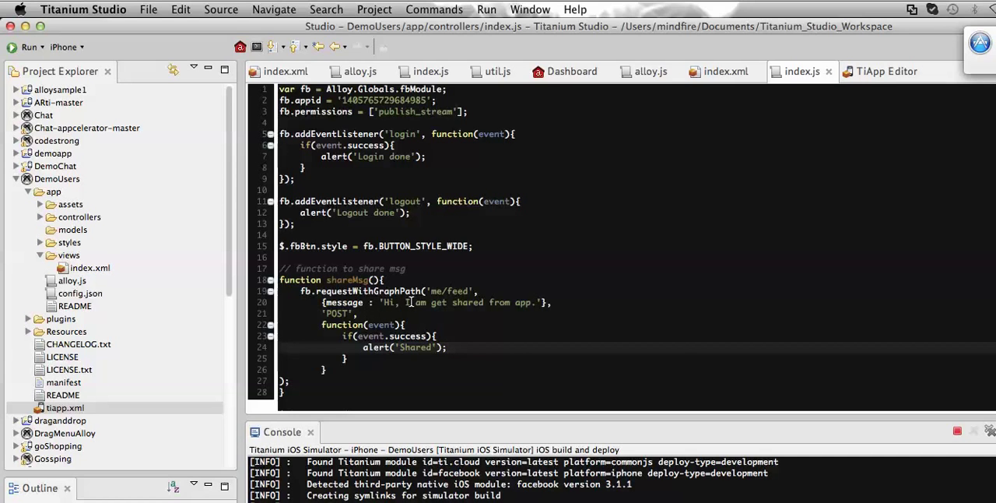
left_click(446, 347)
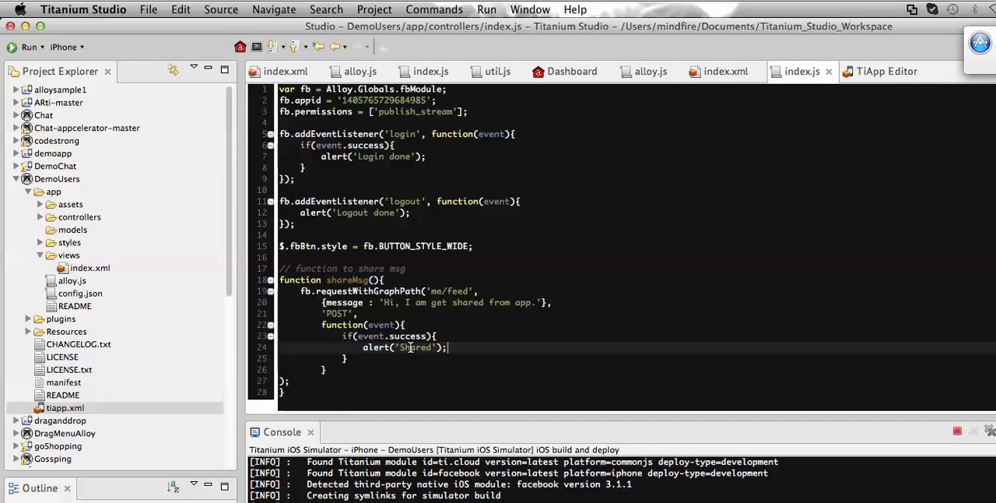
left_click(29, 47)
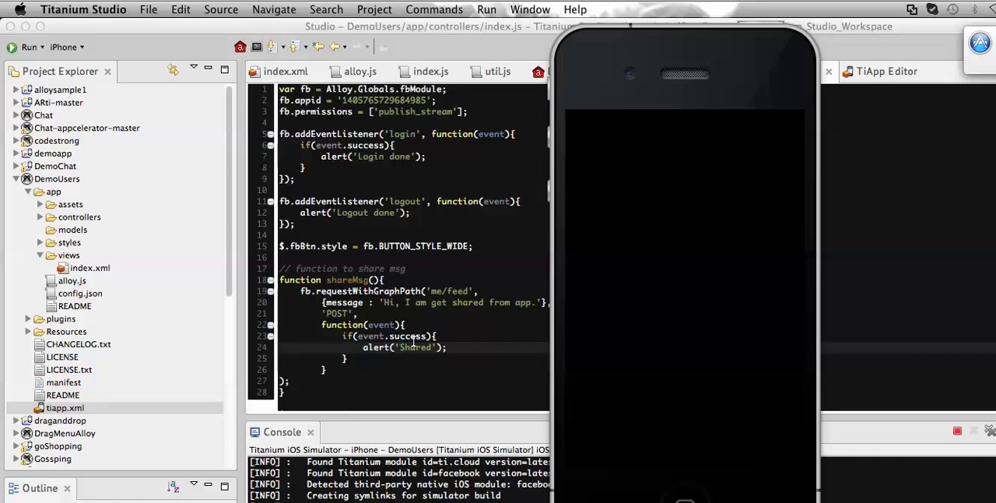
mouse_move(657, 243)
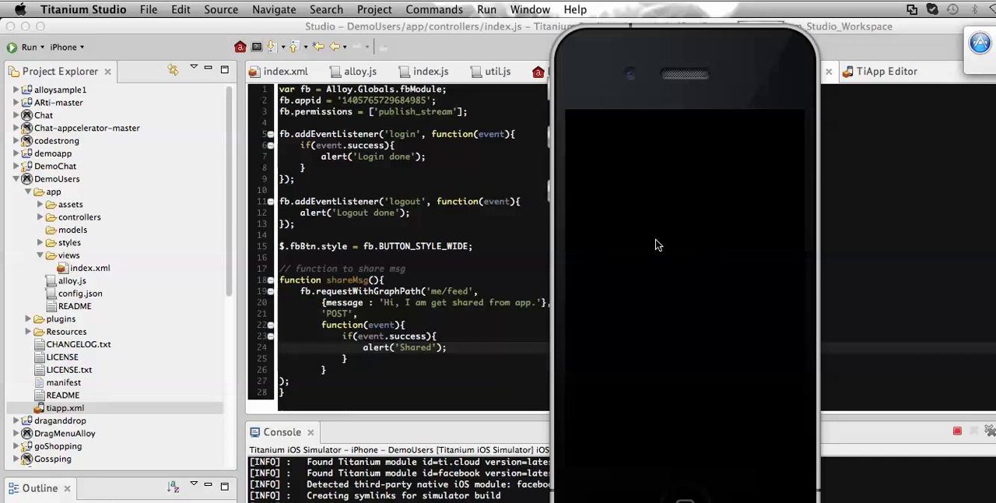
mouse_move(675, 307)
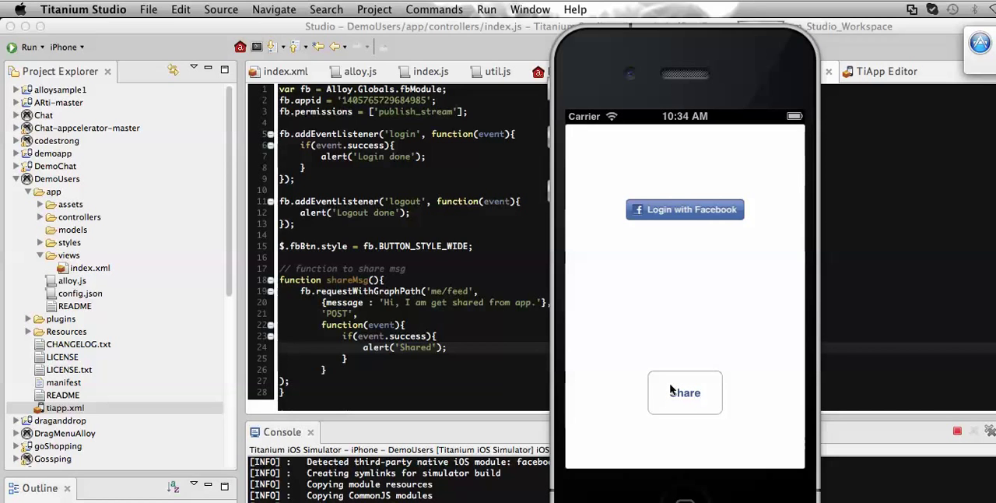
mouse_move(685, 208)
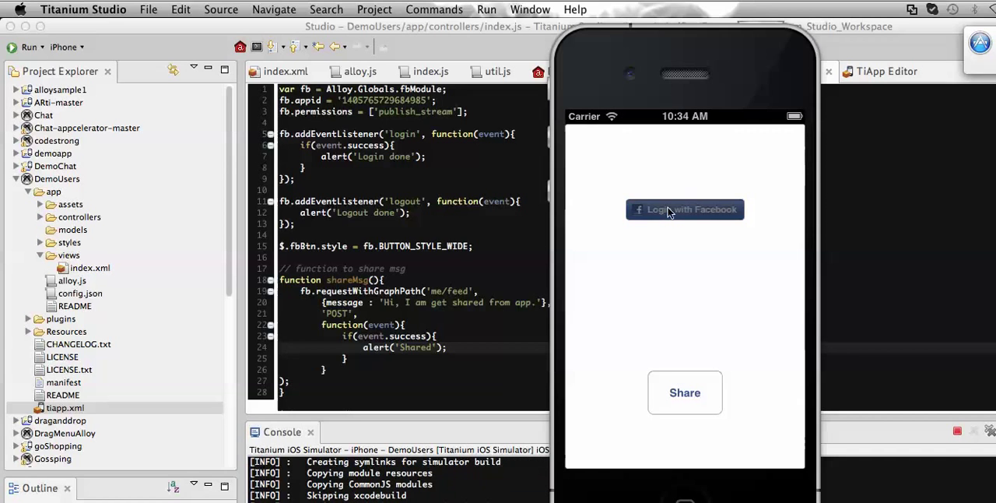
Log in with Facebook in the simulator, accept the authorization and dismiss the Login done alert
left_click(684, 209)
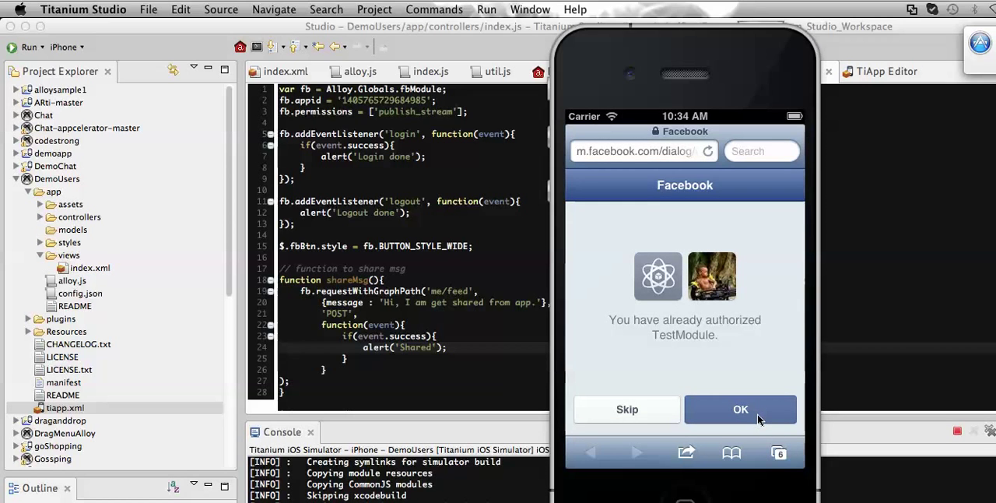
left_click(741, 407)
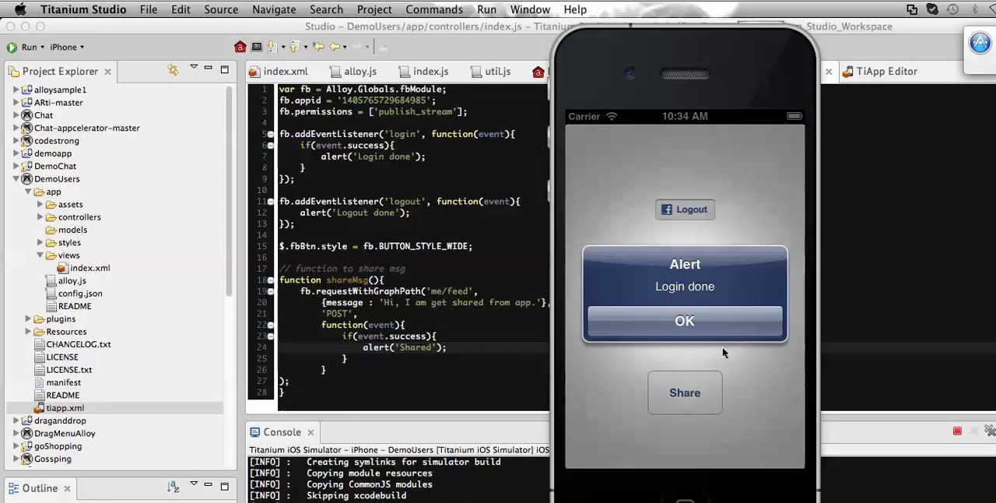
left_click(684, 321)
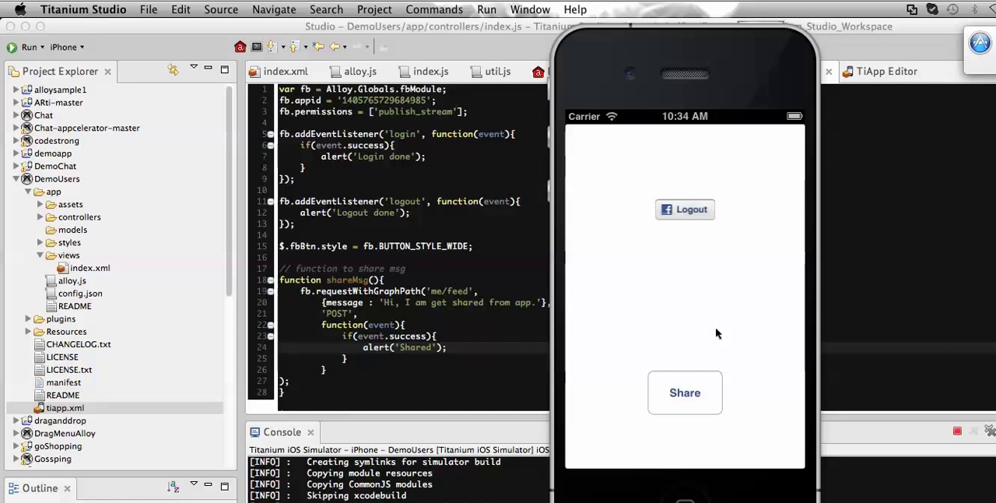
mouse_move(684, 392)
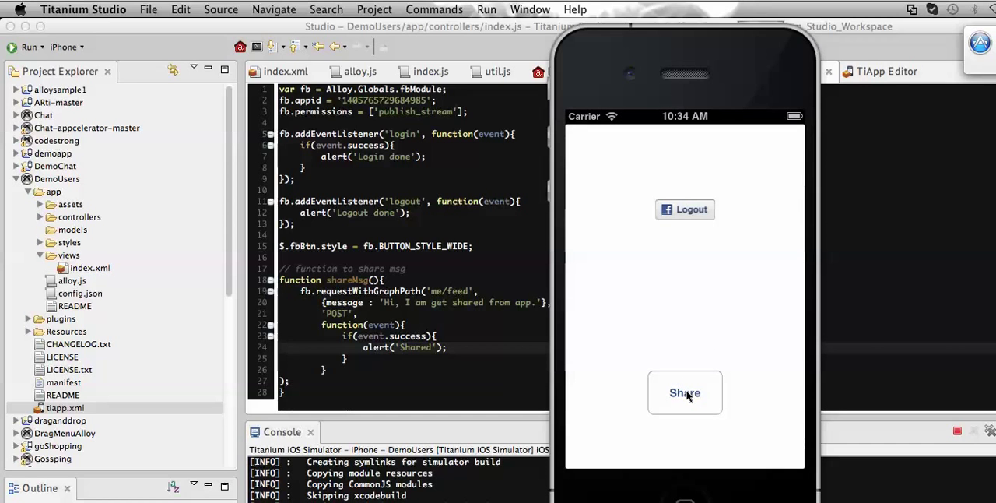
Tap Share to post the message and acknowledge the Shared confirmation alert
left_click(685, 392)
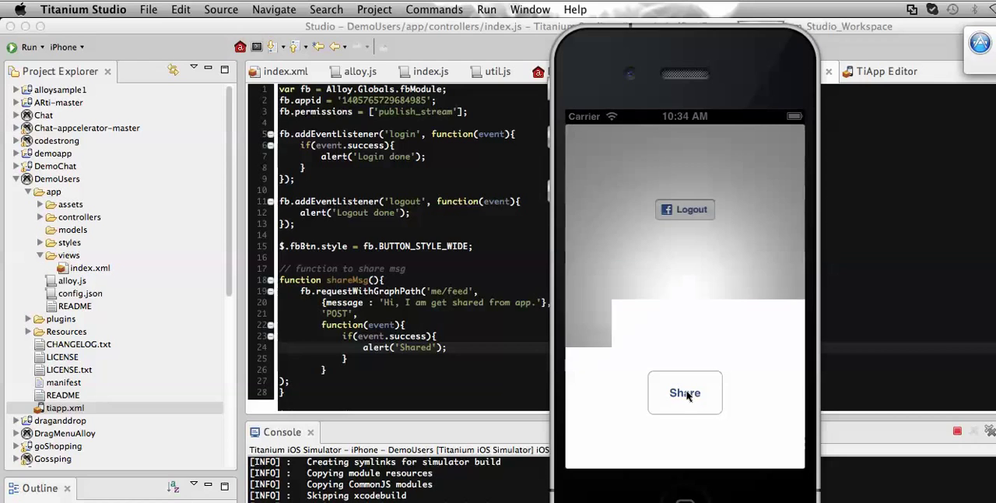
left_click(684, 392)
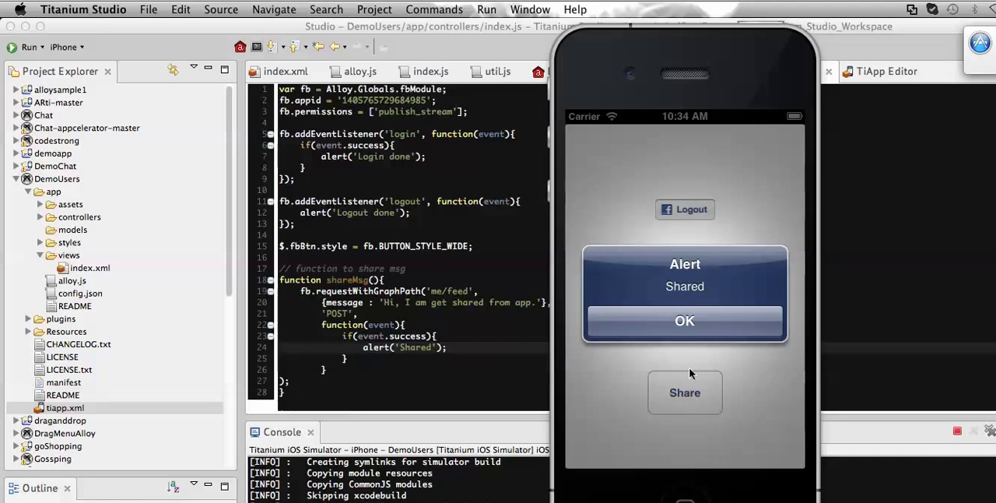
mouse_move(703, 304)
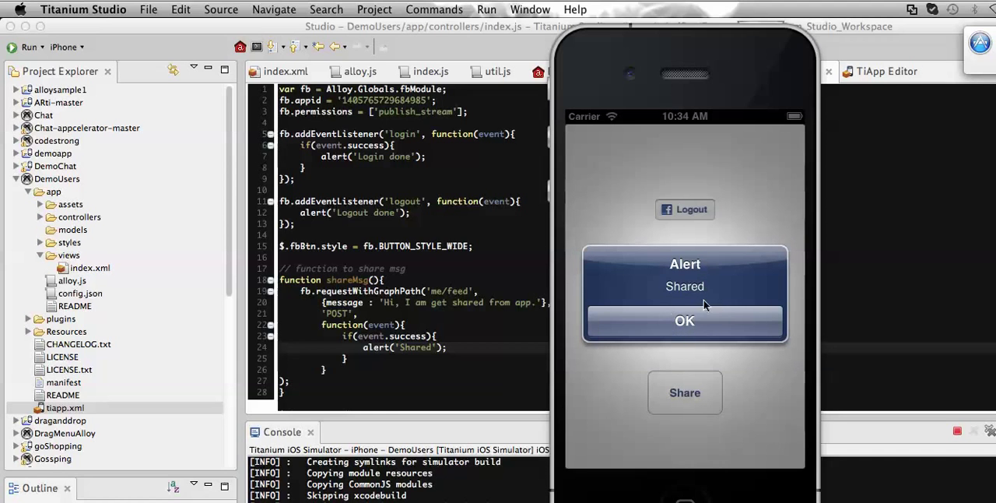
left_click(685, 320)
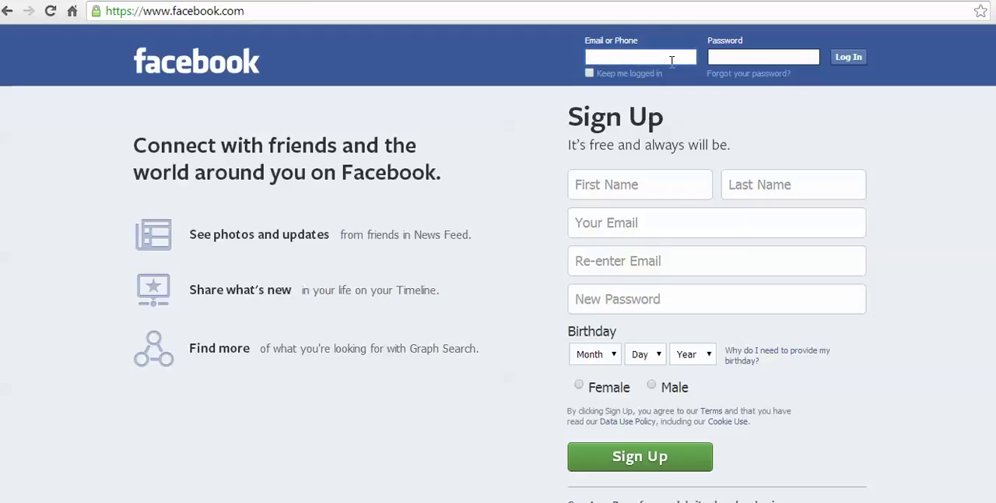
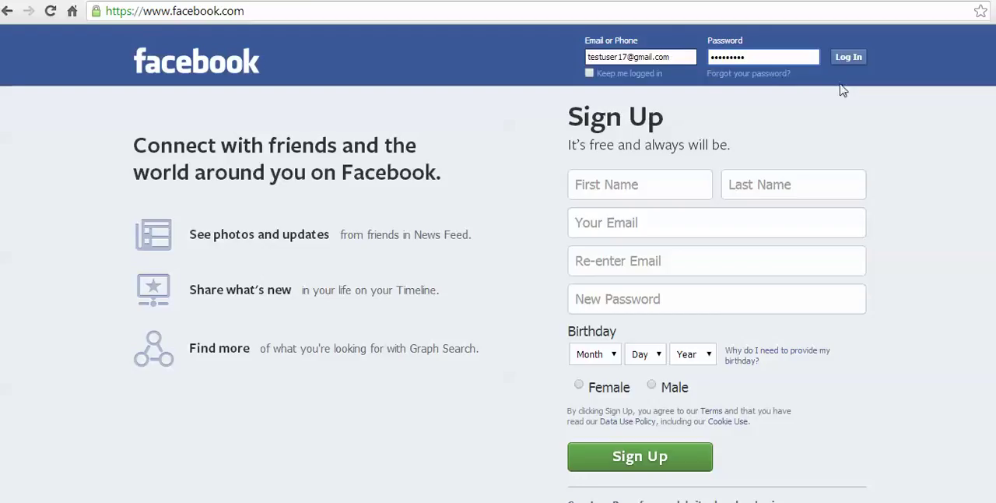
left_click(848, 56)
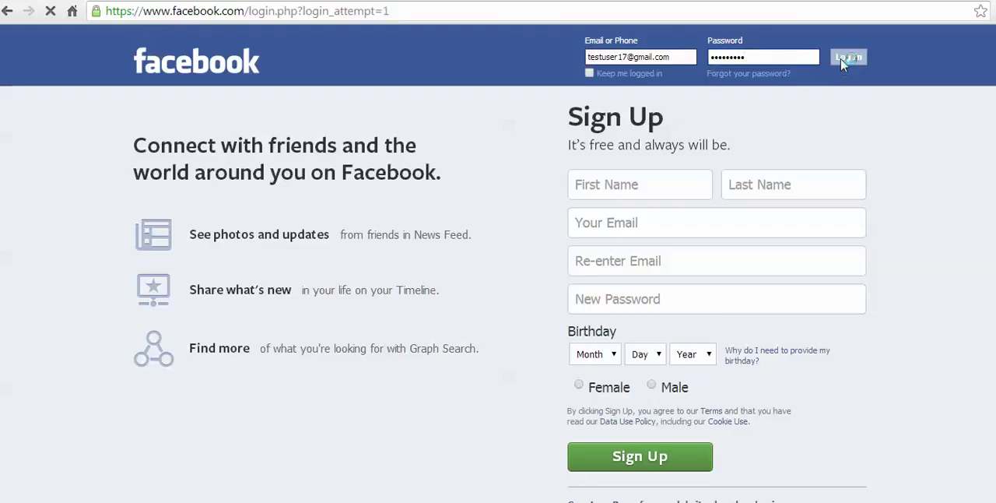
left_click(847, 56)
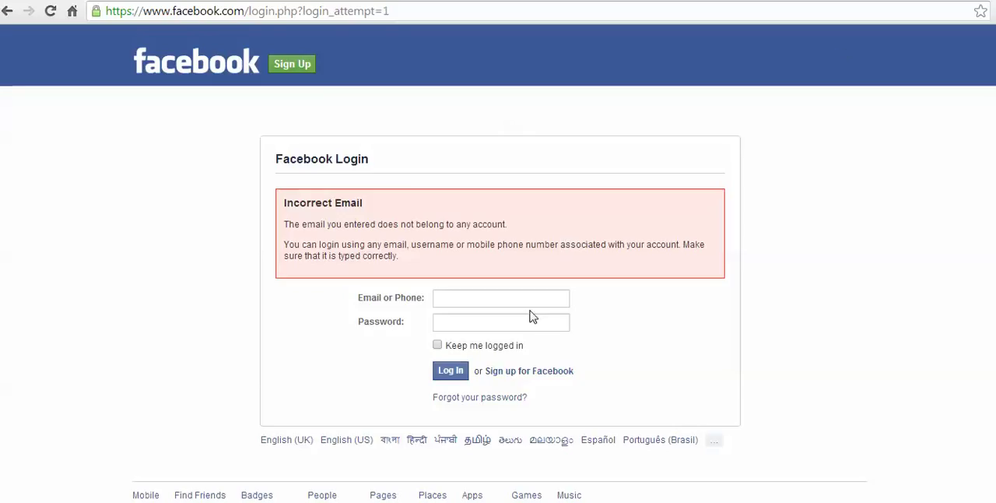
mouse_move(592, 366)
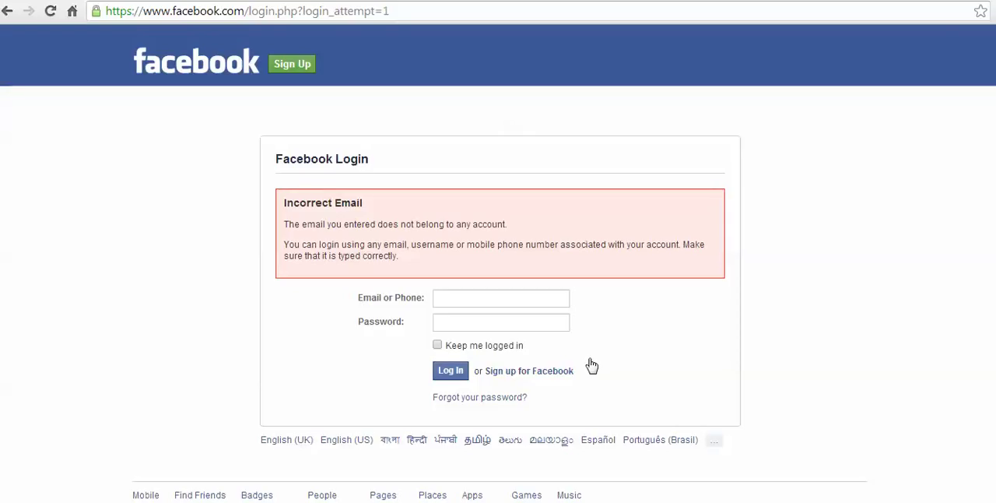
mouse_move(793, 485)
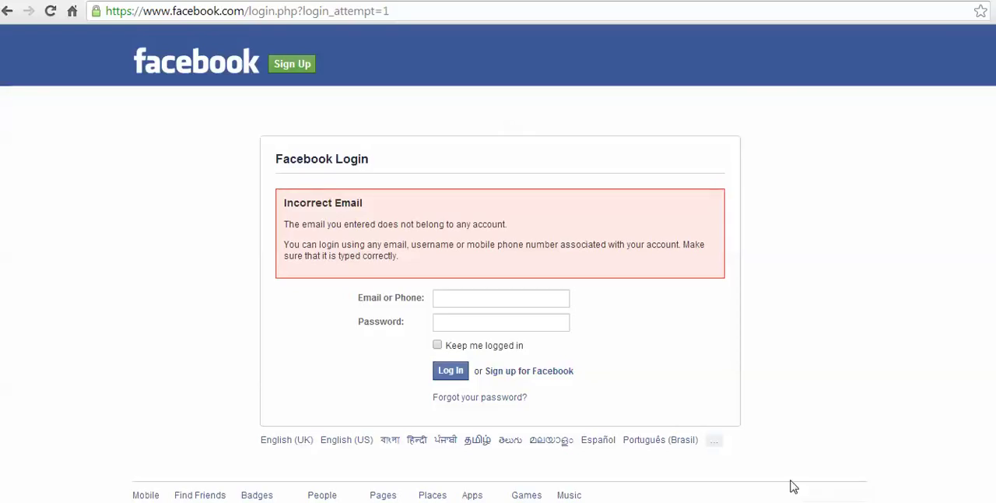
Log in to Facebook using the saved email suggestion and the re-entered password, reaching the welcome page
left_click(501, 297)
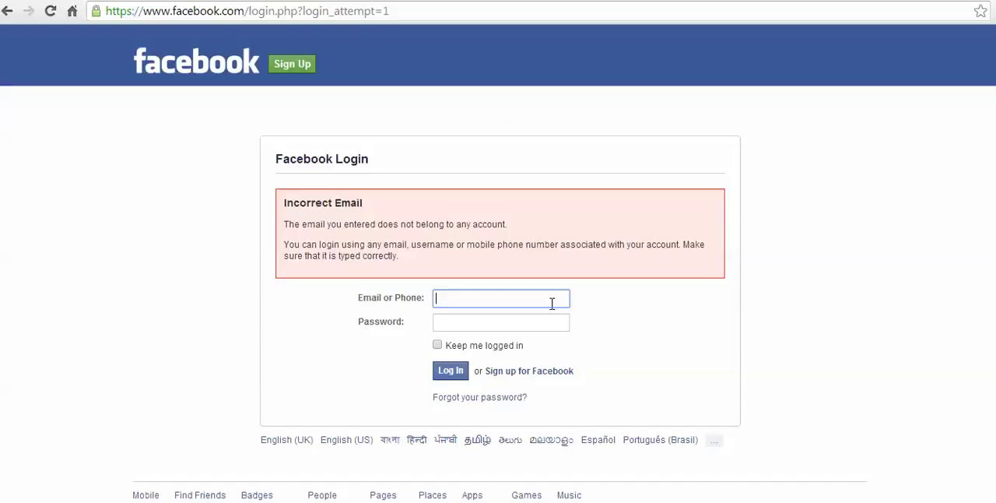
type("use")
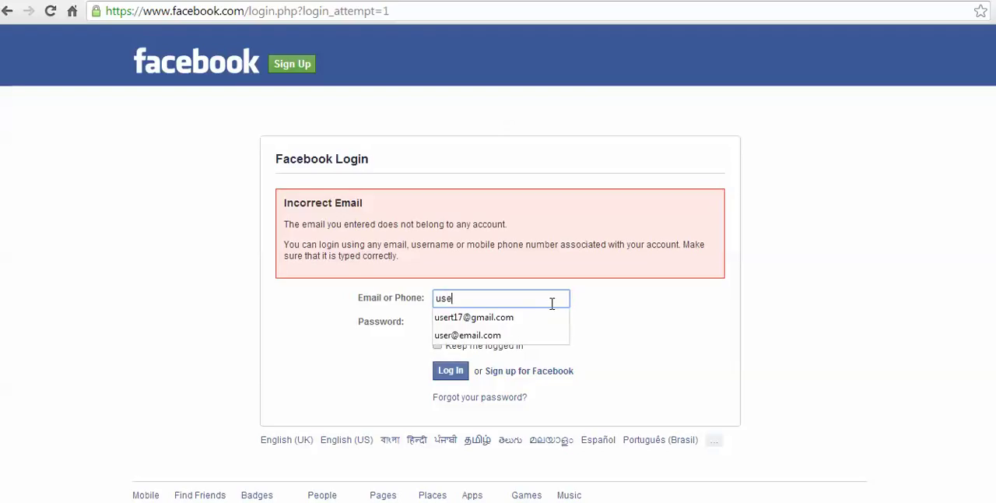
left_click(473, 316)
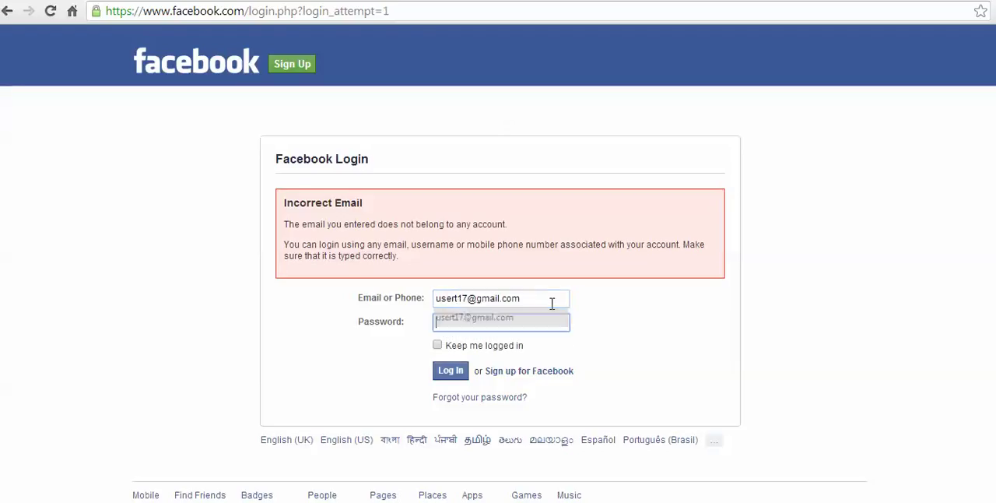
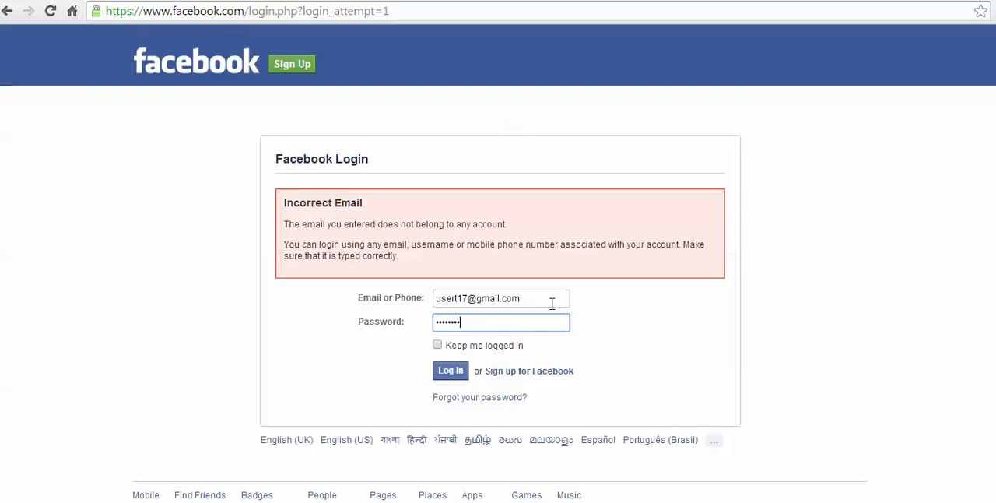
left_click(449, 371)
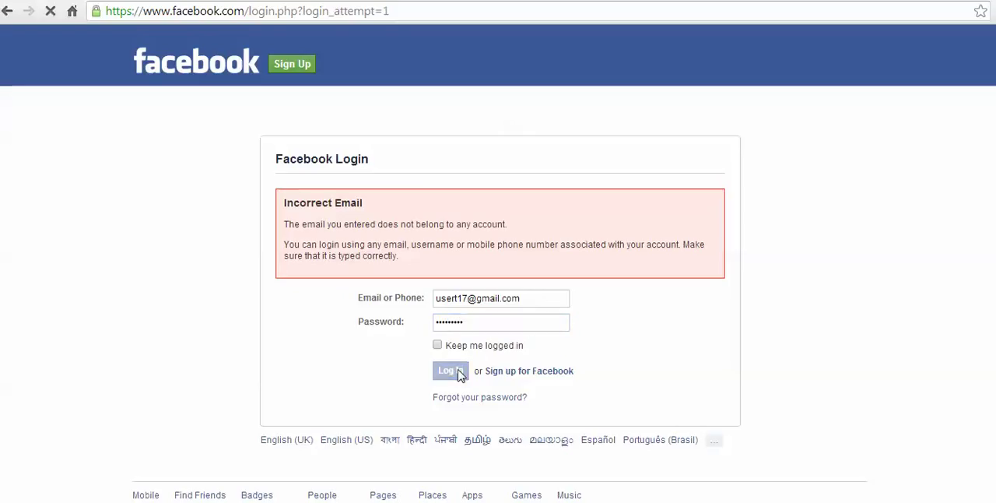
left_click(449, 370)
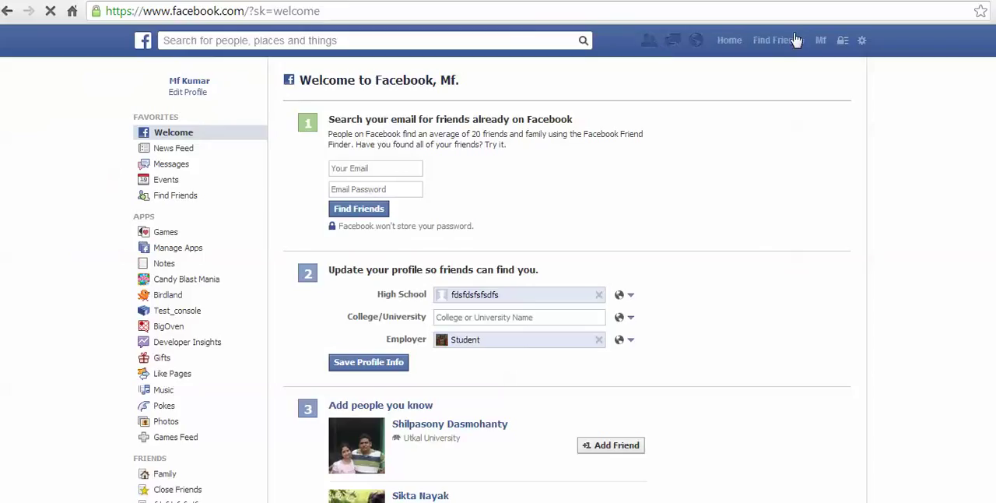
mouse_move(818, 45)
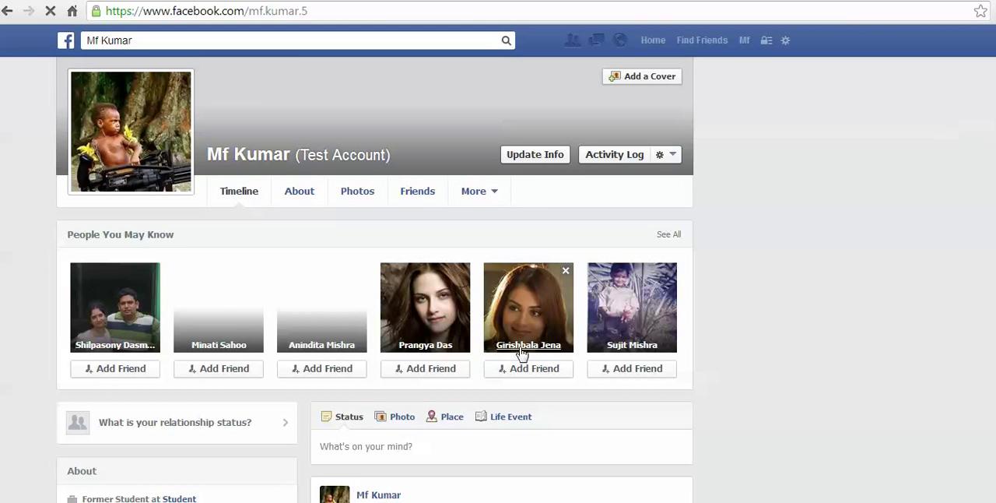
Delete the earlier 'Hi, I am get shared from app.' post via its options menu on the timeline
scroll("down", 3)
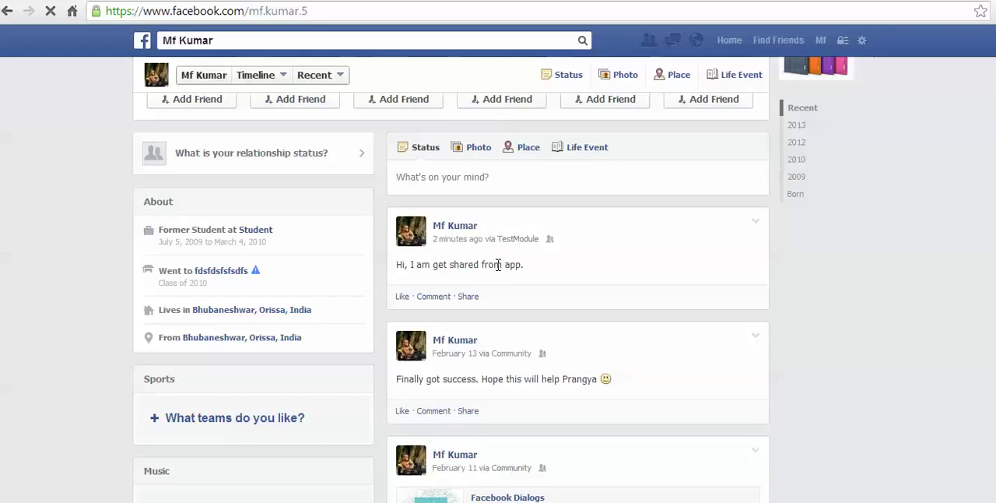
mouse_move(450, 266)
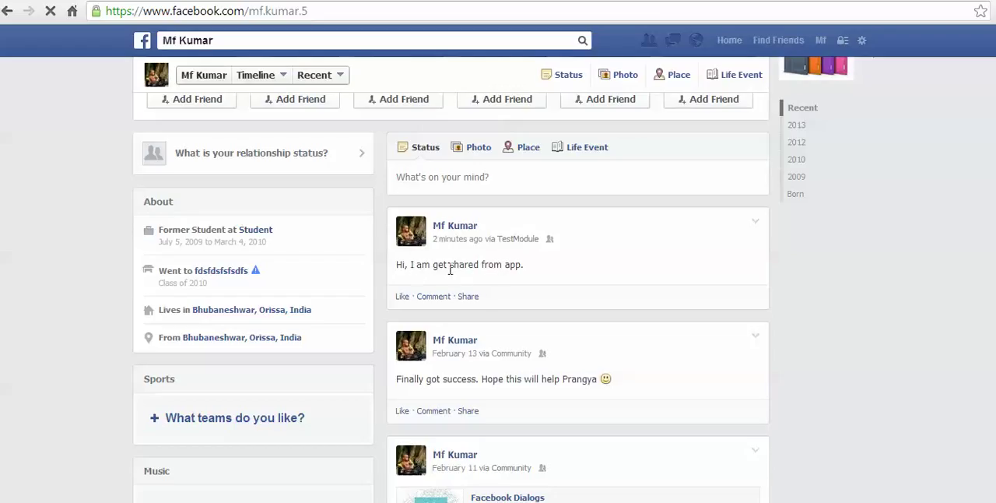
mouse_move(748, 227)
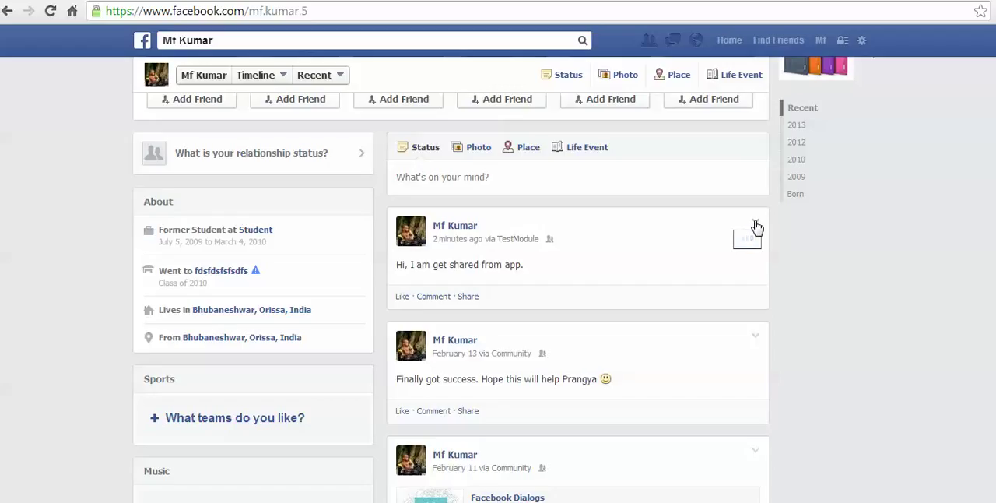
left_click(753, 226)
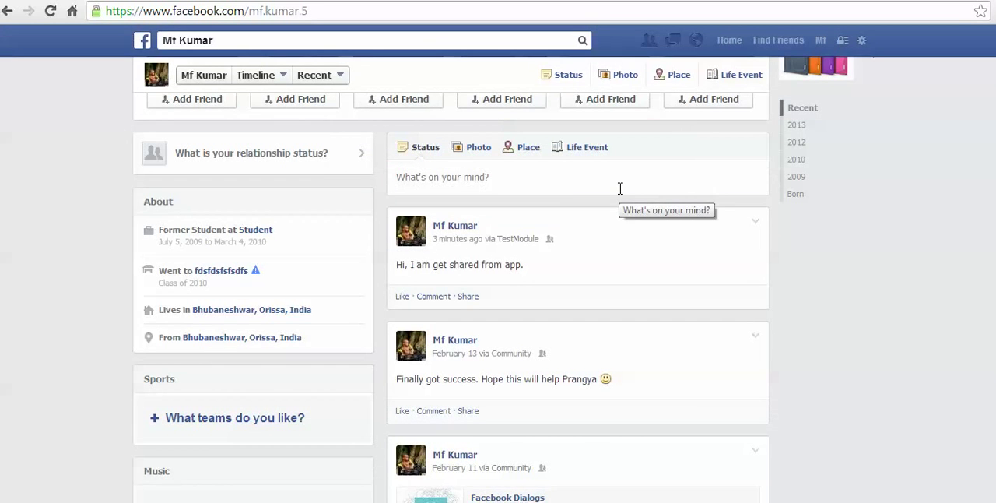
scroll("down", 3)
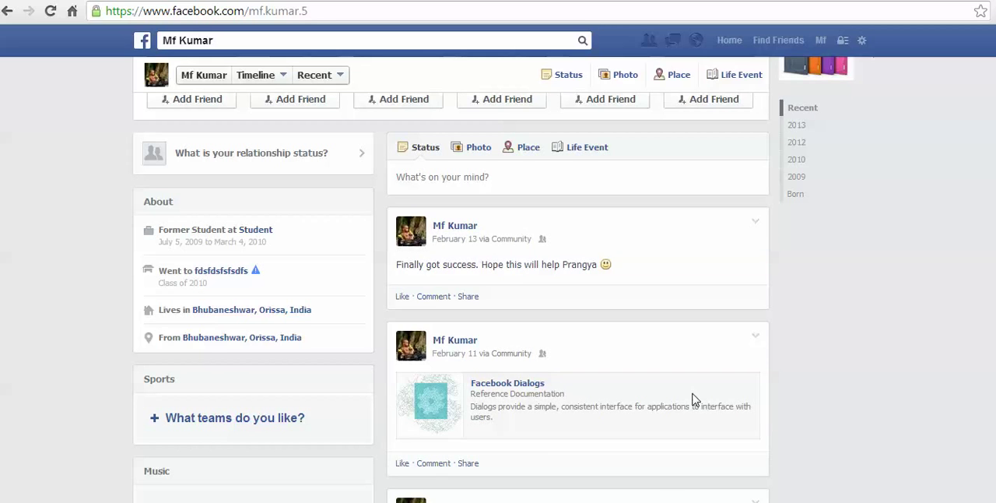
mouse_move(672, 490)
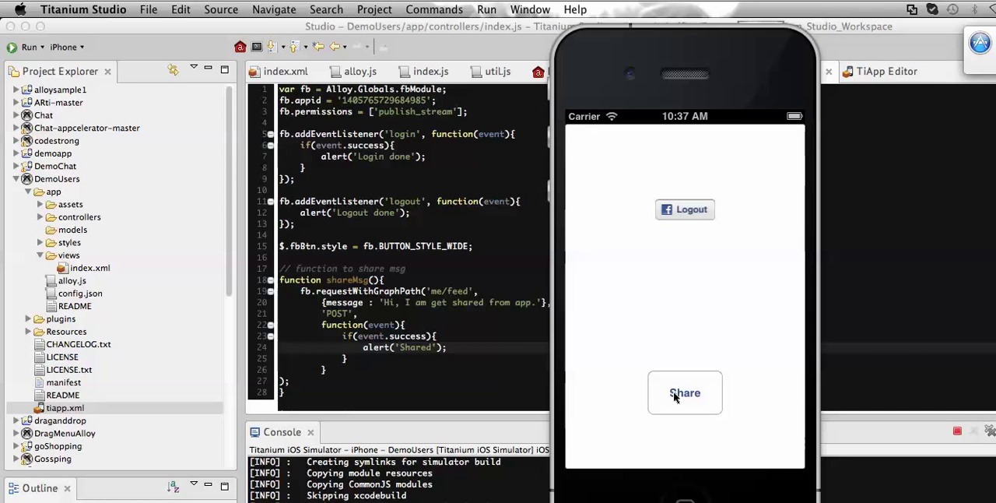
Post the share message from the simulated app again and dismiss the Shared alert with OK
left_click(684, 392)
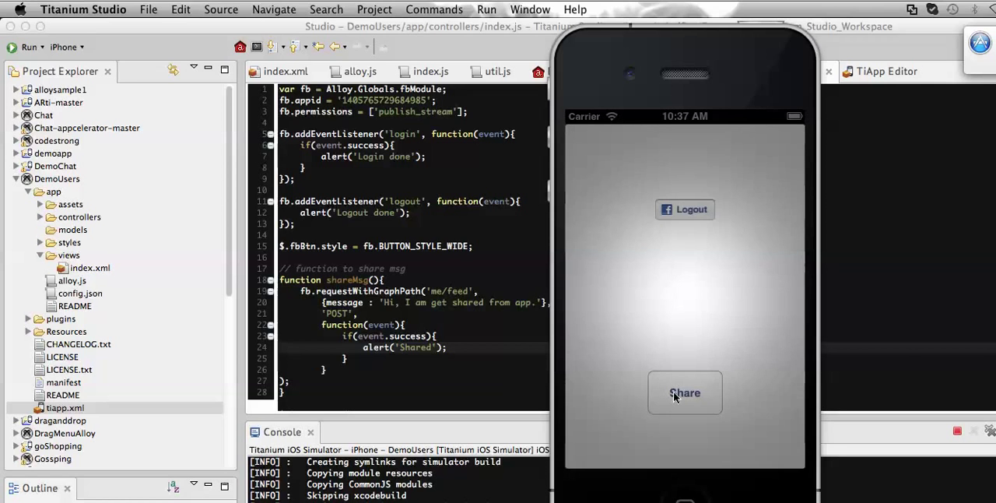
left_click(685, 392)
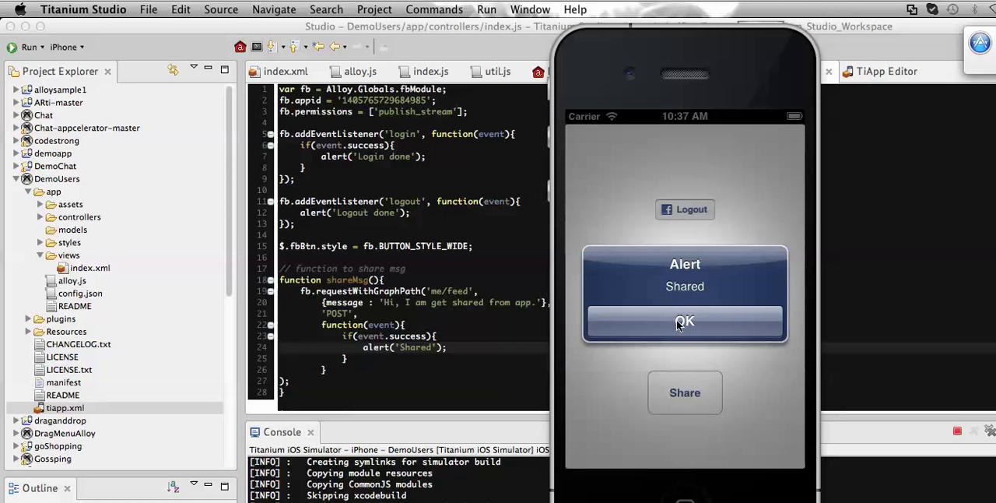
left_click(684, 321)
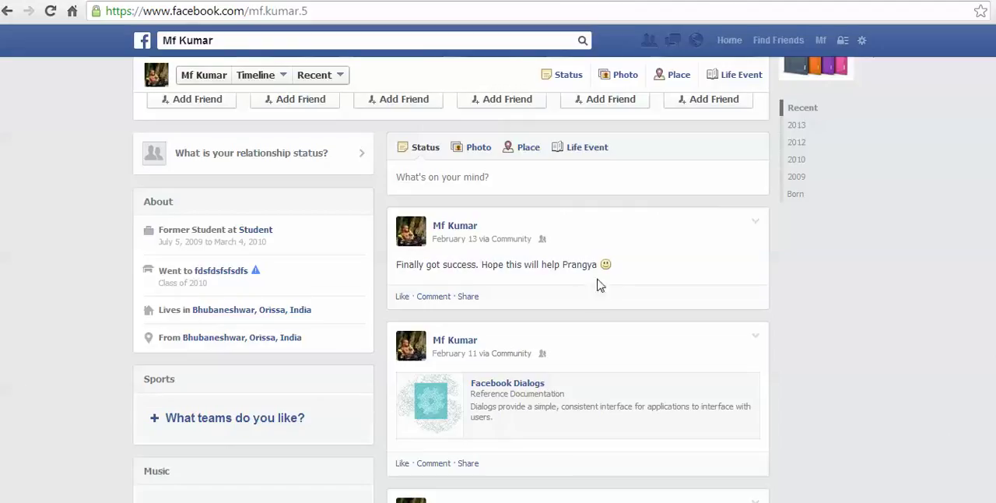
mouse_move(622, 24)
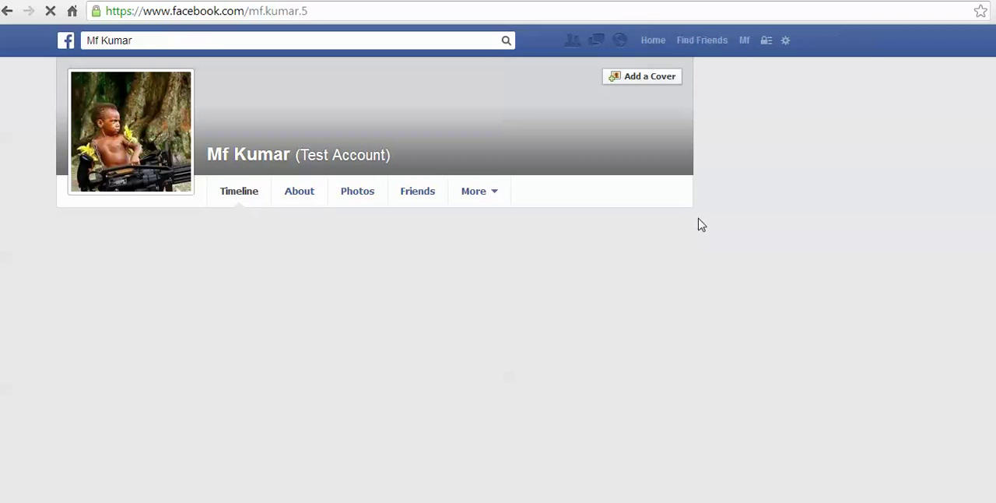
Scroll the reloaded timeline to the new 'Hi, I am get shared from app.' post from seconds ago
scroll("down", 3)
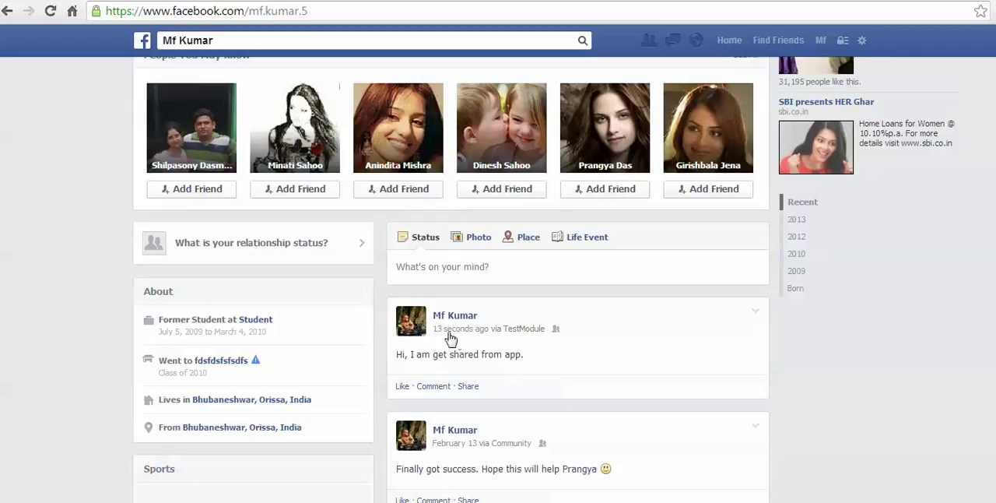
mouse_move(428, 349)
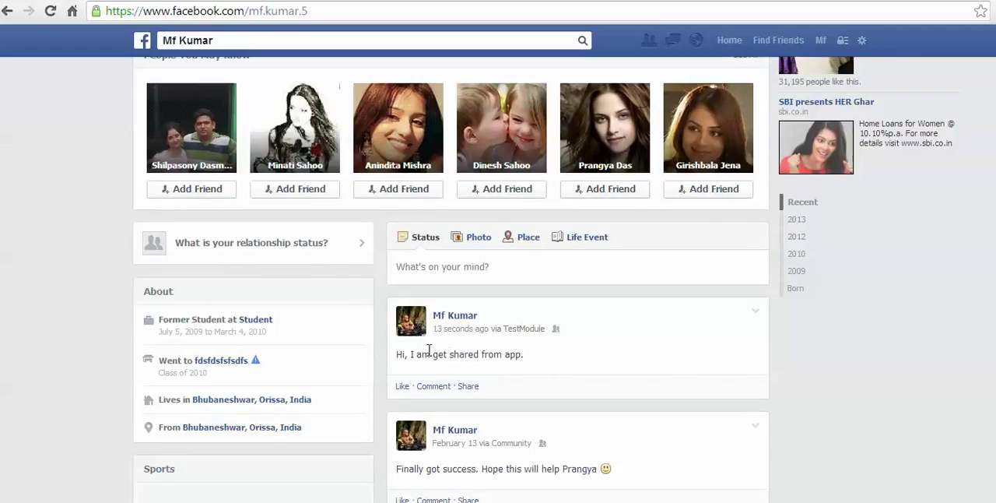
mouse_move(482, 356)
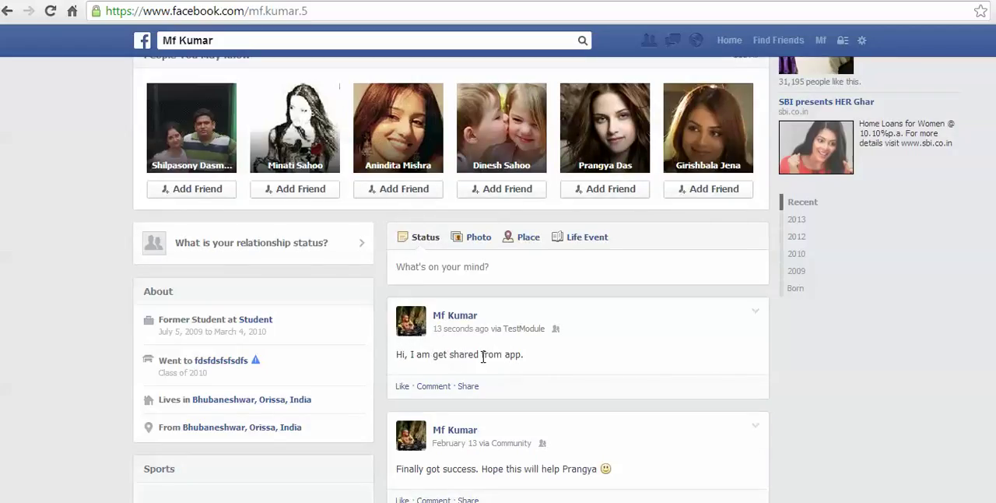
mouse_move(535, 362)
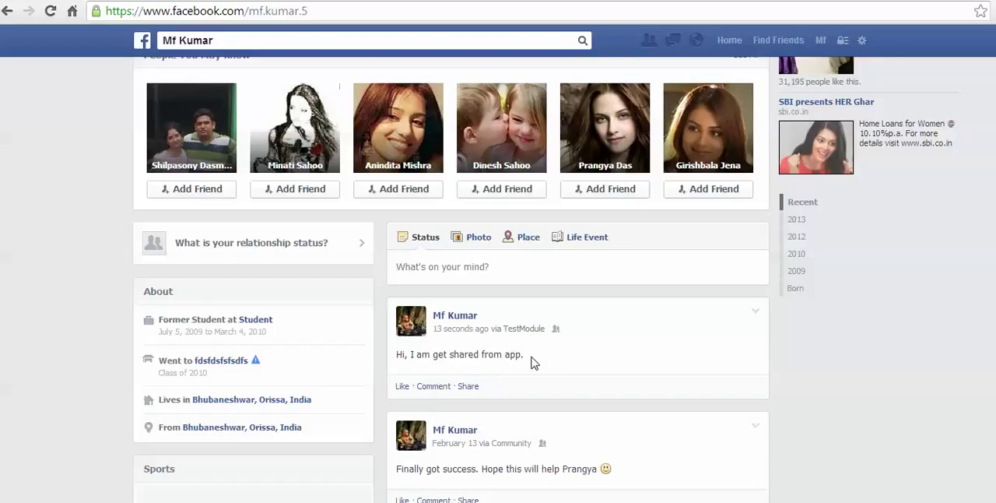
mouse_move(672, 426)
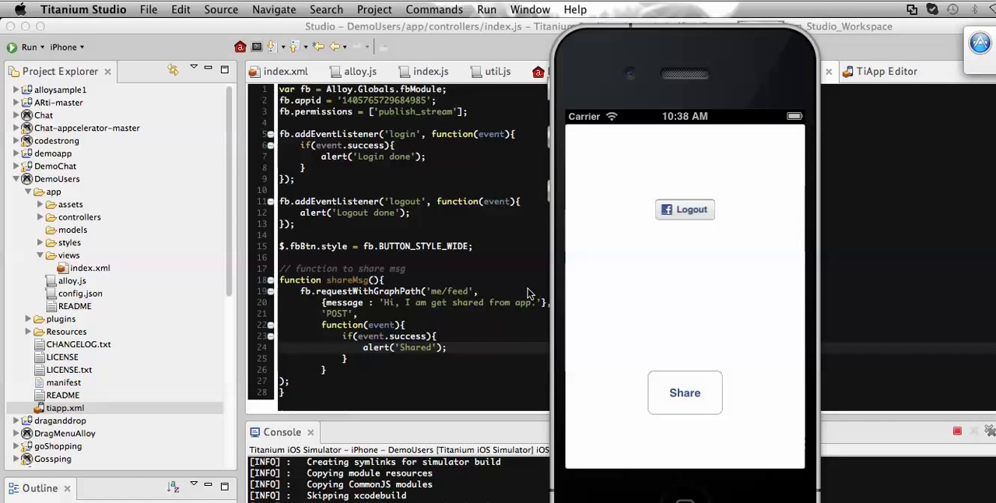
mouse_move(392, 191)
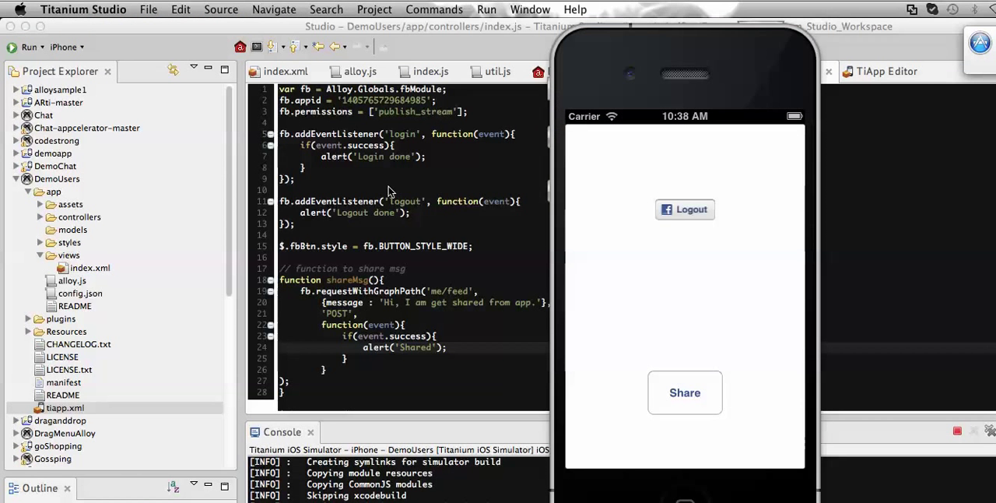
mouse_move(413, 252)
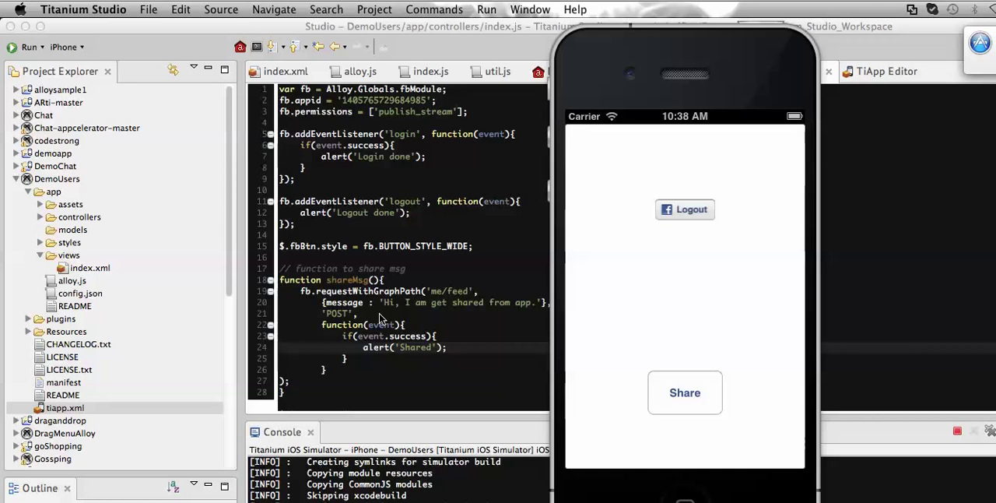
mouse_move(683, 221)
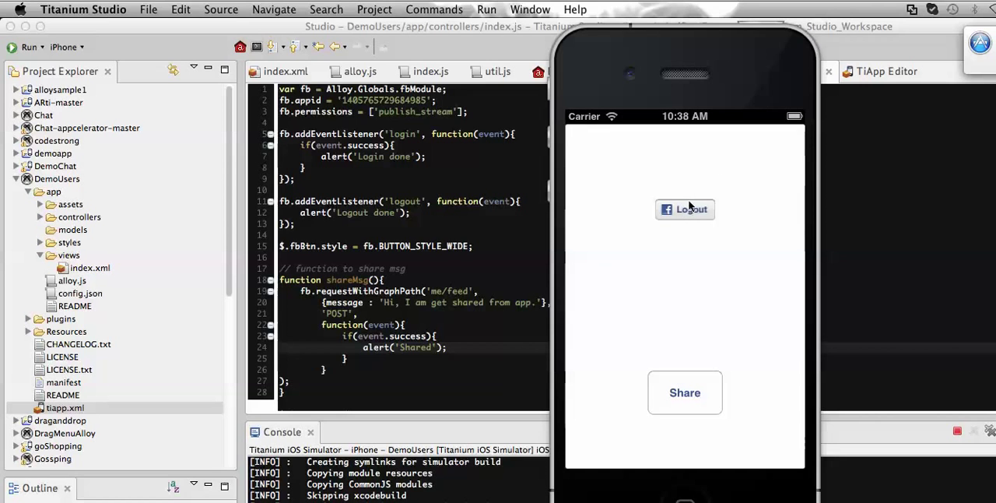
mouse_move(634, 227)
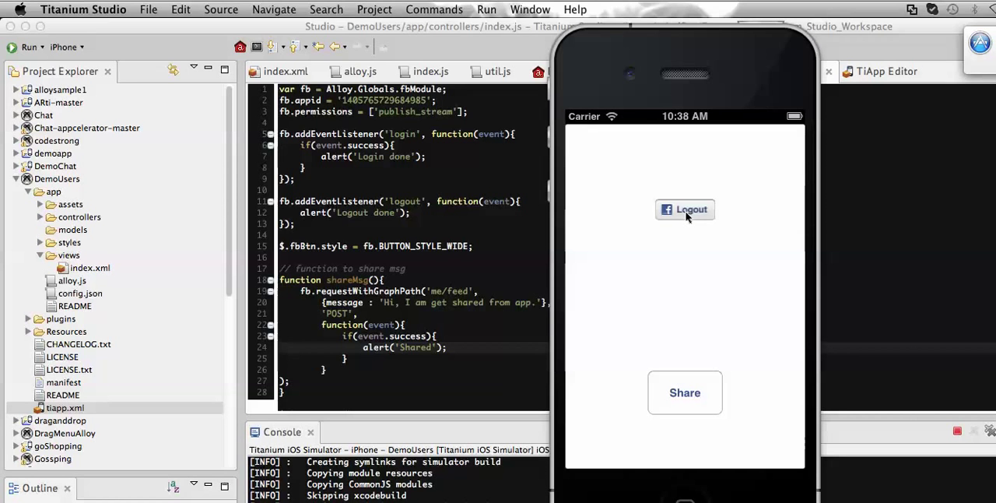
Log the simulated app out of Facebook and dismiss the Logout done alert with OK
left_click(684, 208)
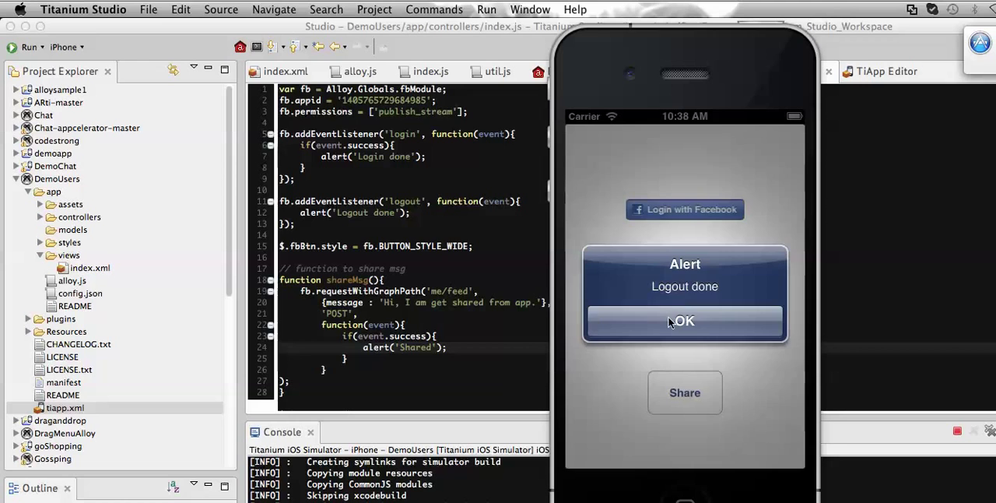
left_click(684, 321)
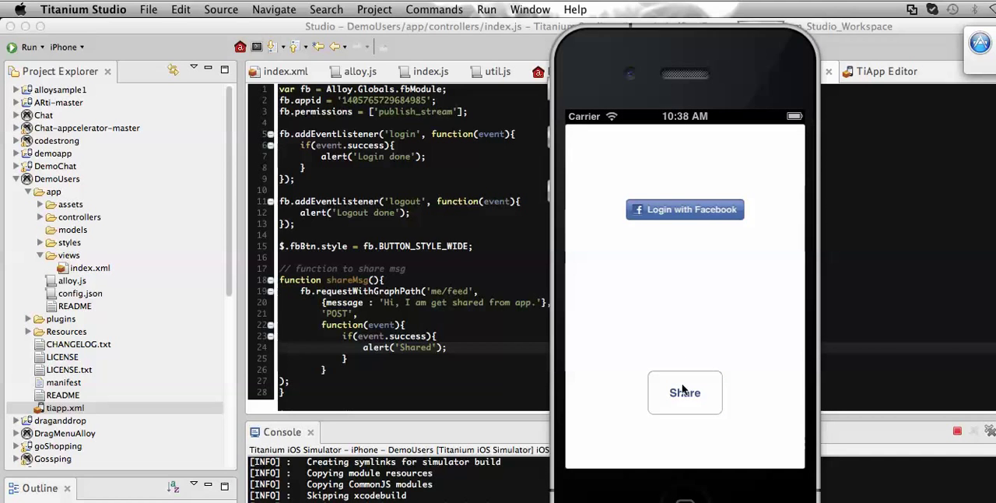
mouse_move(683, 395)
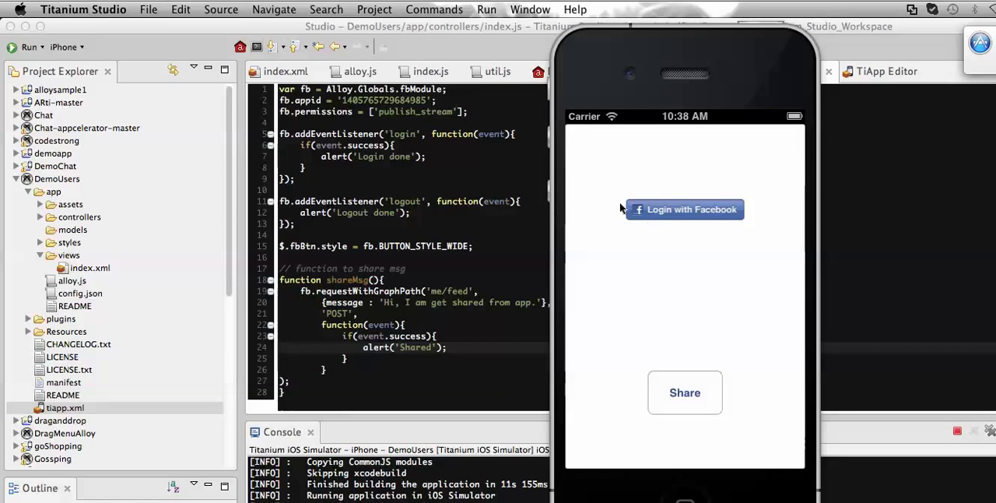
mouse_move(454, 299)
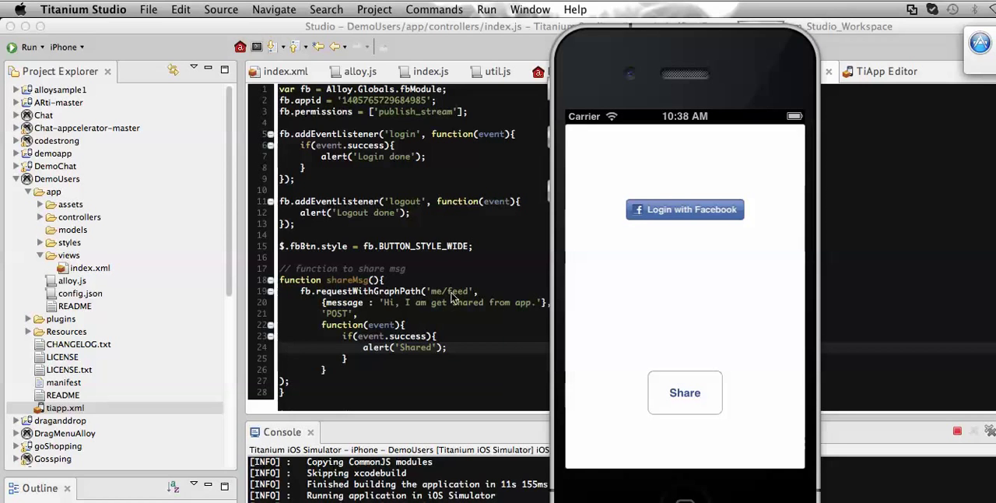
mouse_move(436, 319)
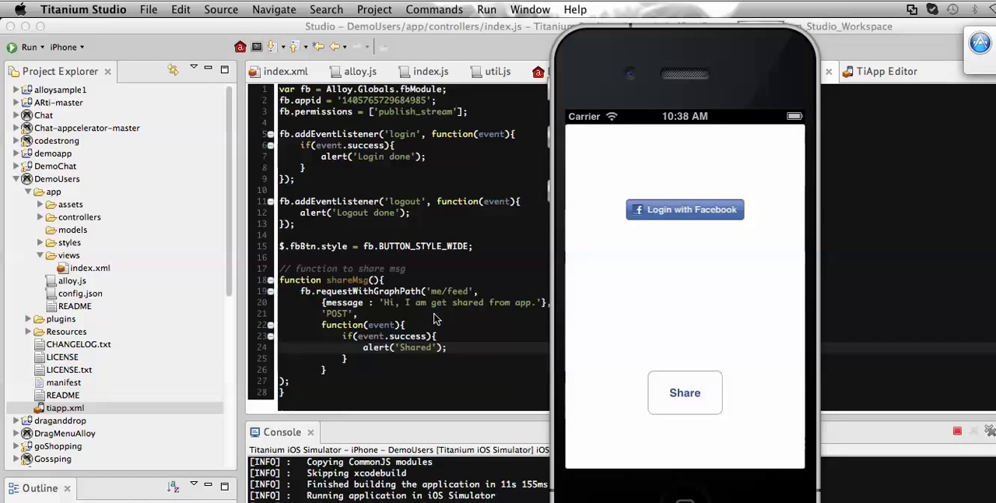